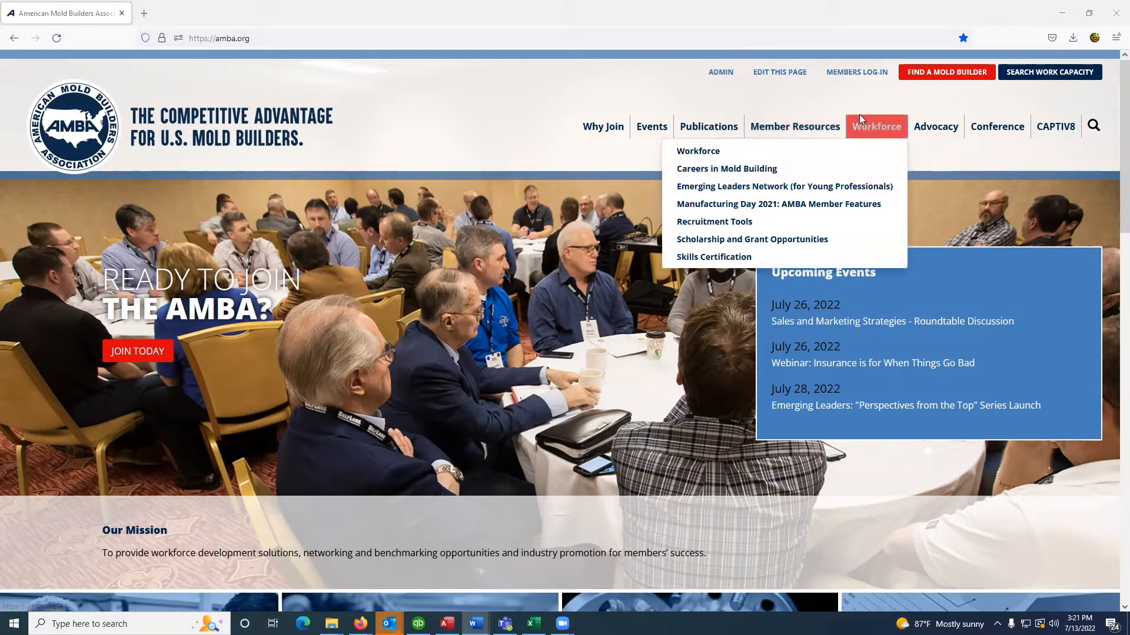
mouse_move(855, 72)
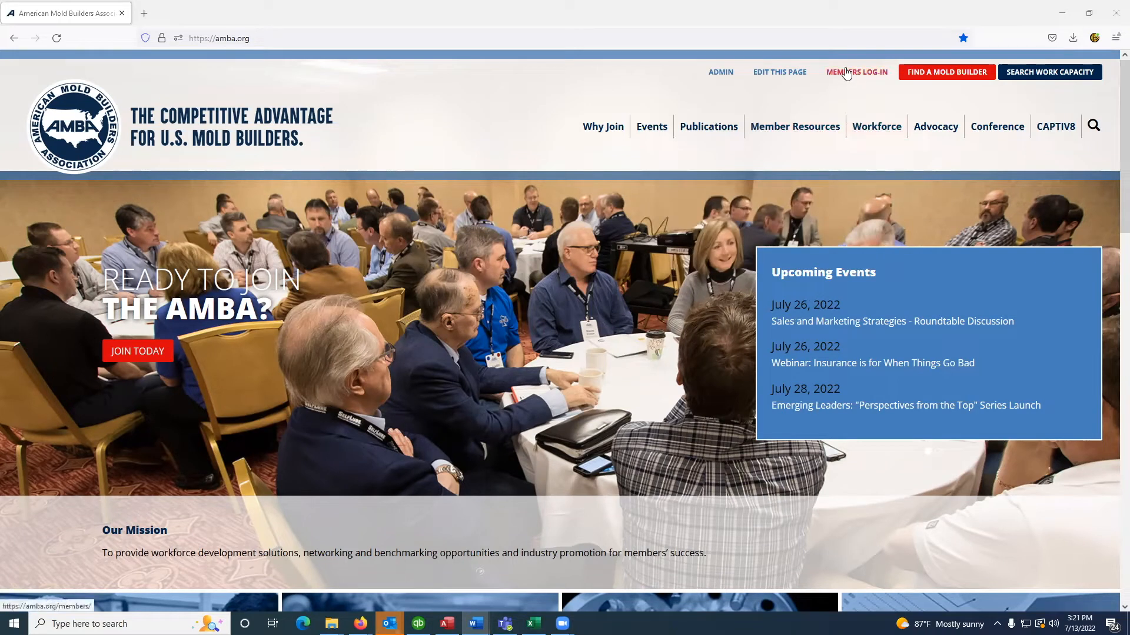
Step: Log in as an AMBA member and reach the Manage Your Company options
left_click(855, 72)
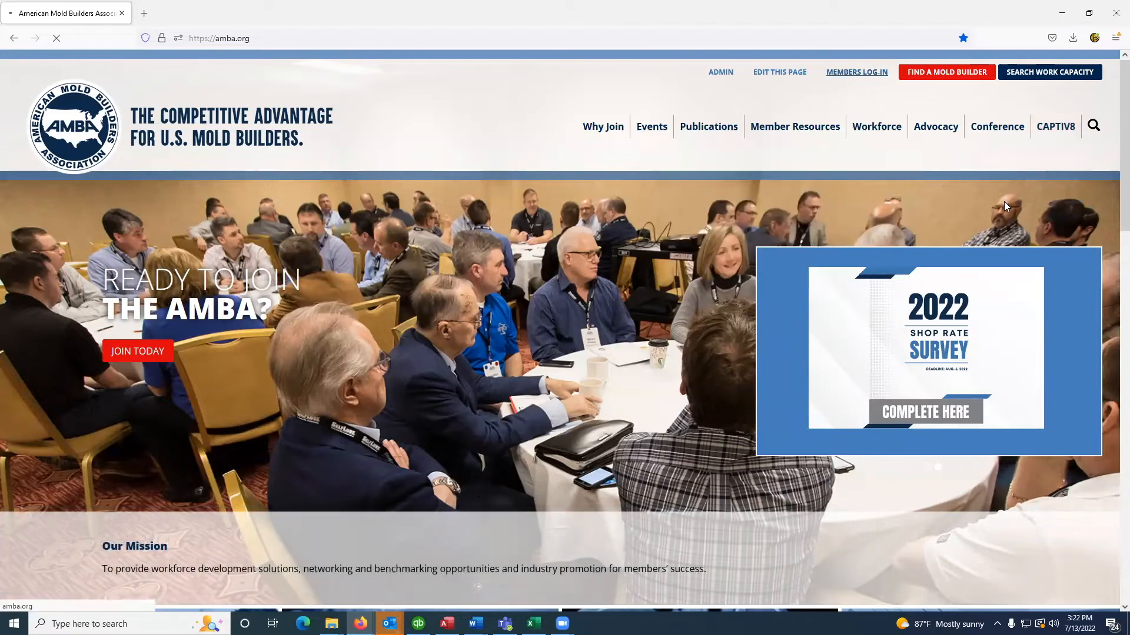
left_click(856, 72)
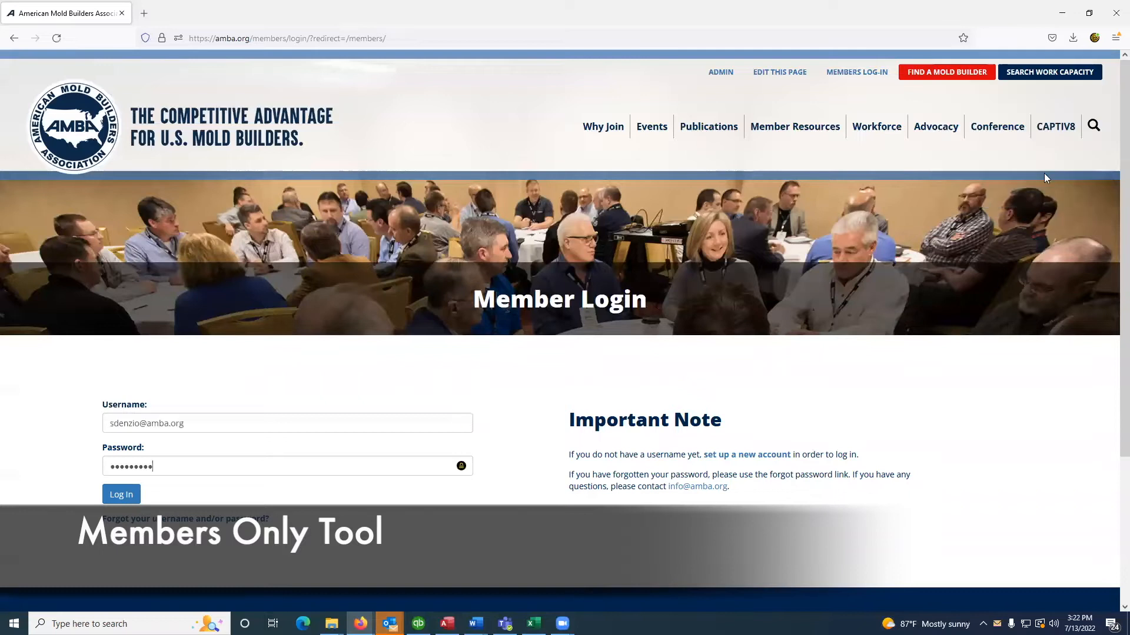
left_click(122, 494)
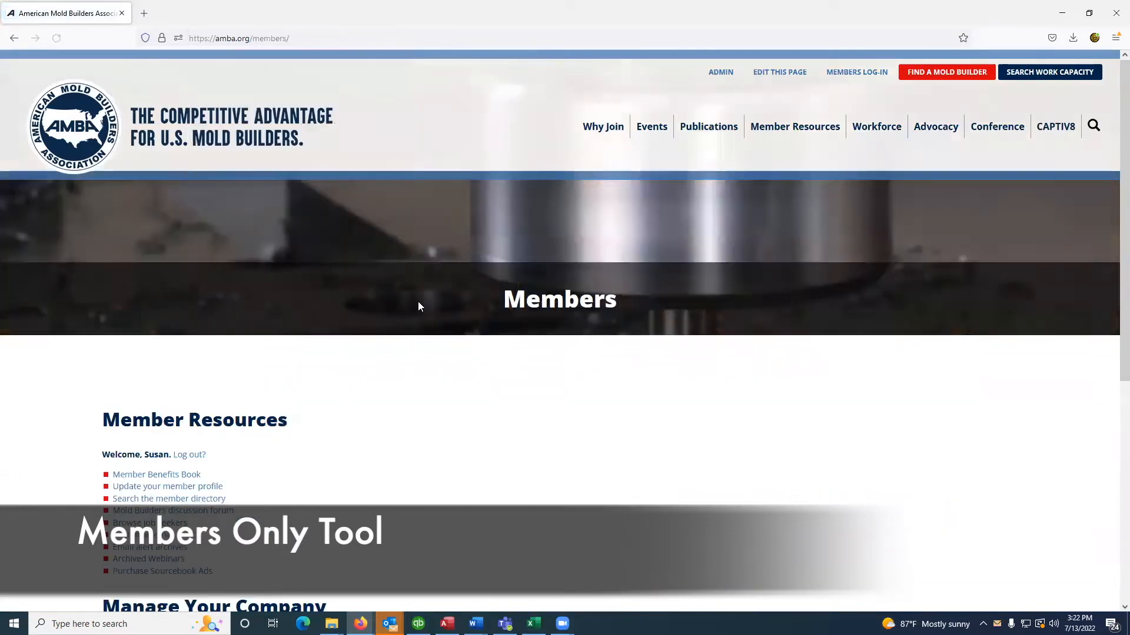
scroll("down", 3)
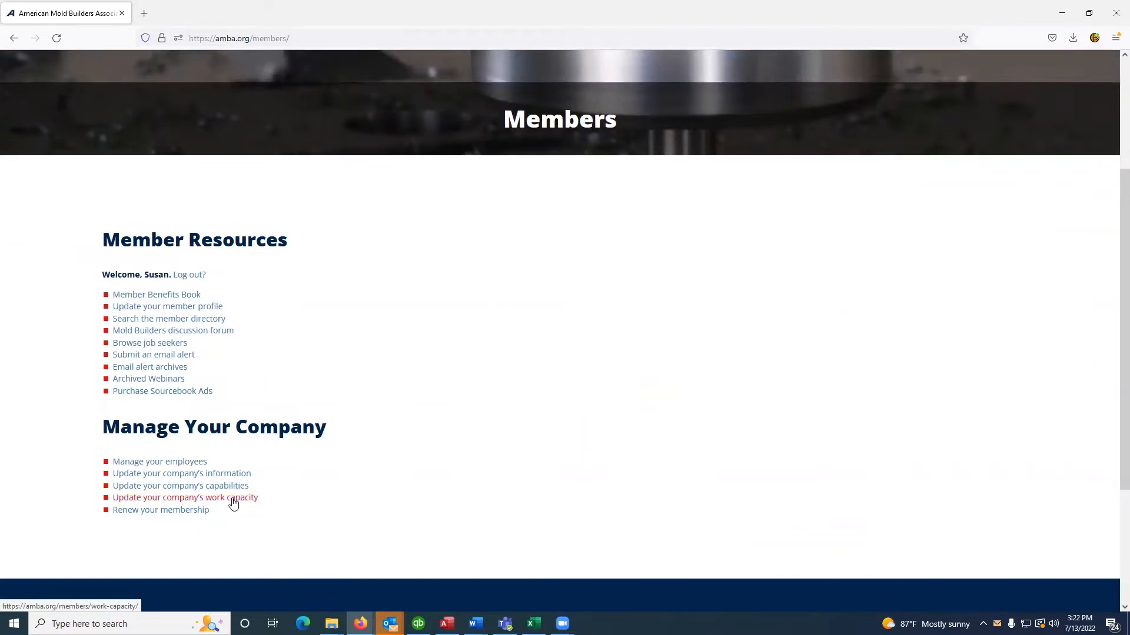
Step: View the company's current Work Capacity listing for additional services and special machines
left_click(184, 496)
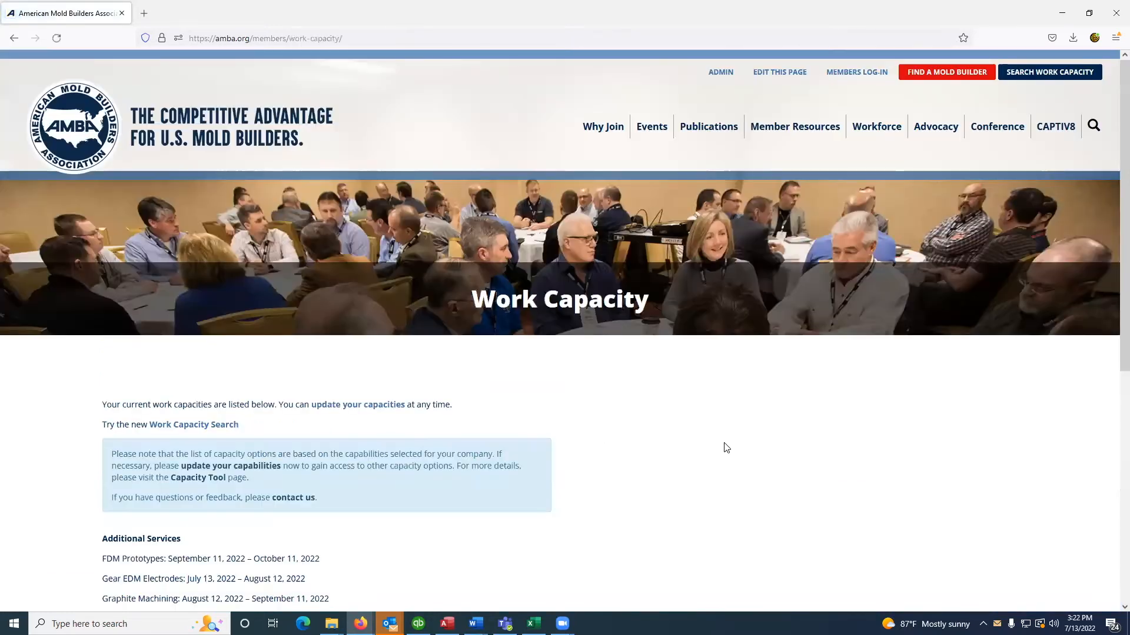
scroll("down", 3)
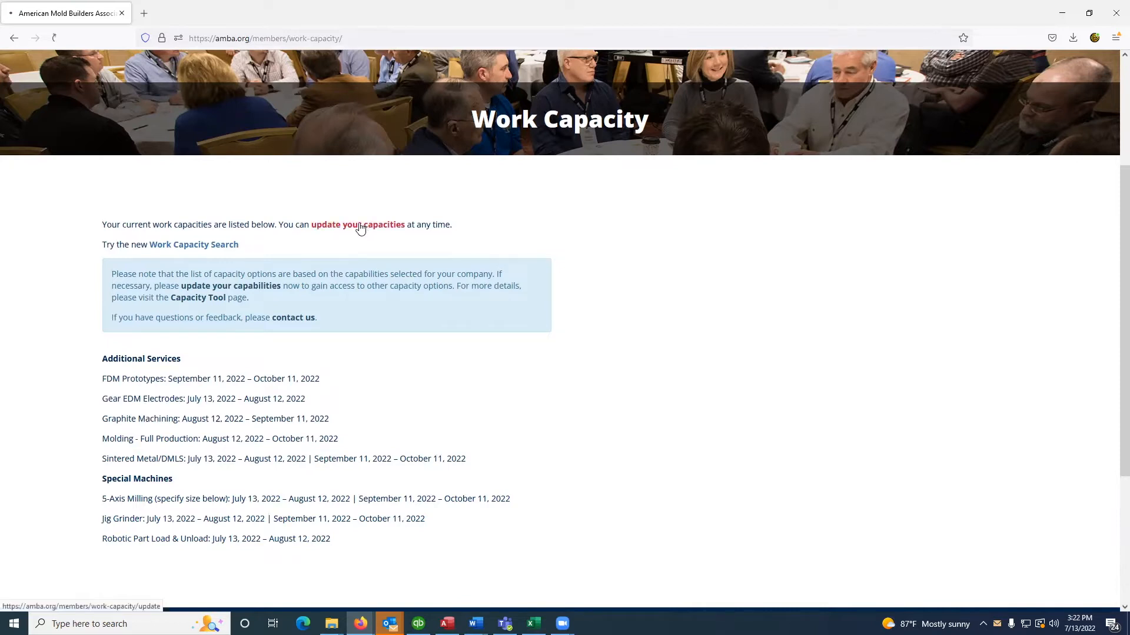
Step: Reach the Update Work Capacity form's Additional Services table with 0–30, 30–60 and 60–90 day columns
left_click(358, 224)
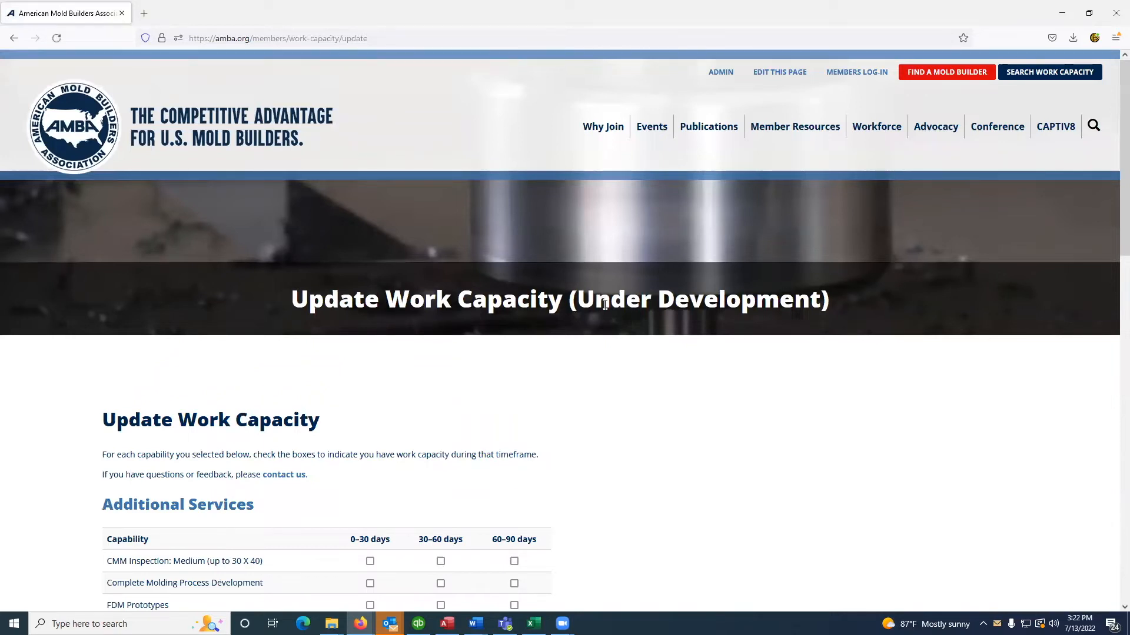
scroll("down", 3)
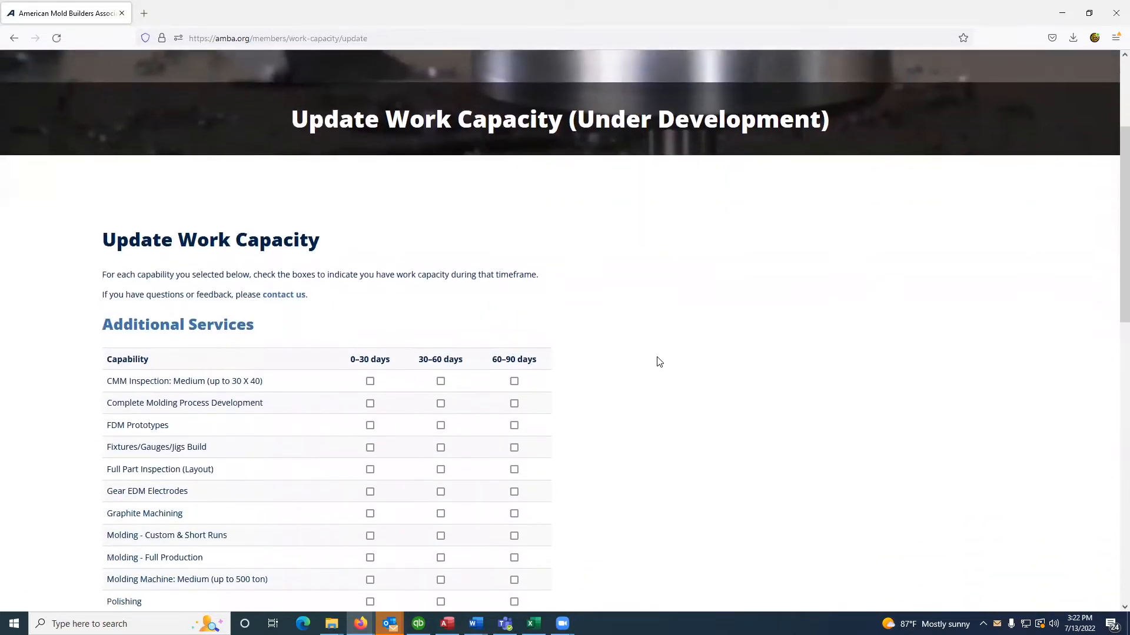
scroll("down", 3)
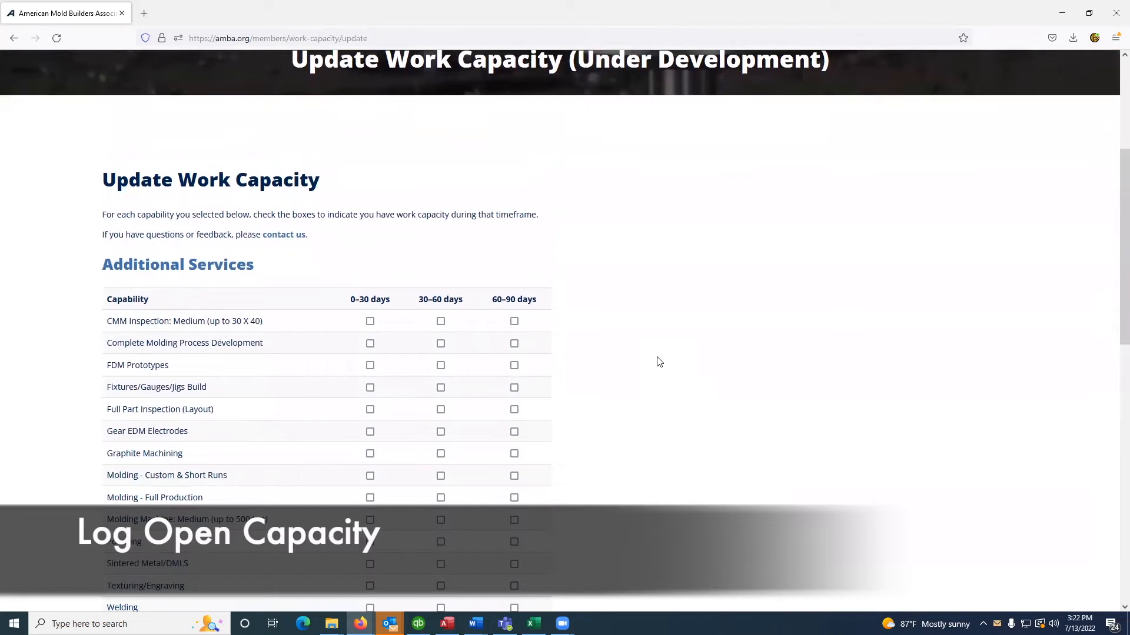
scroll("down", 3)
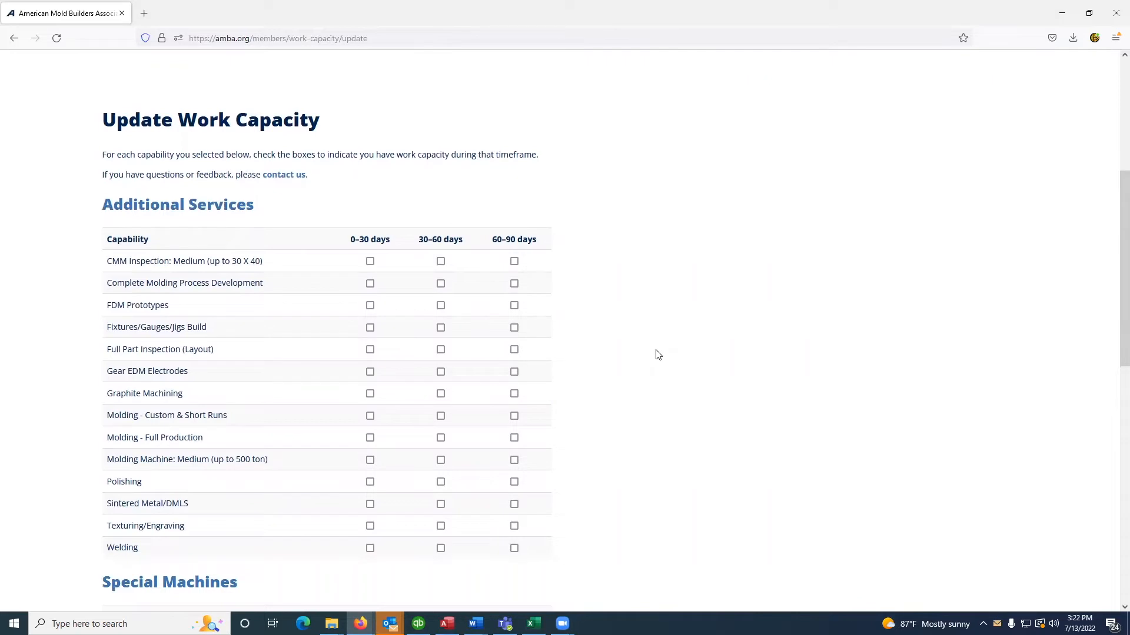
mouse_move(171, 247)
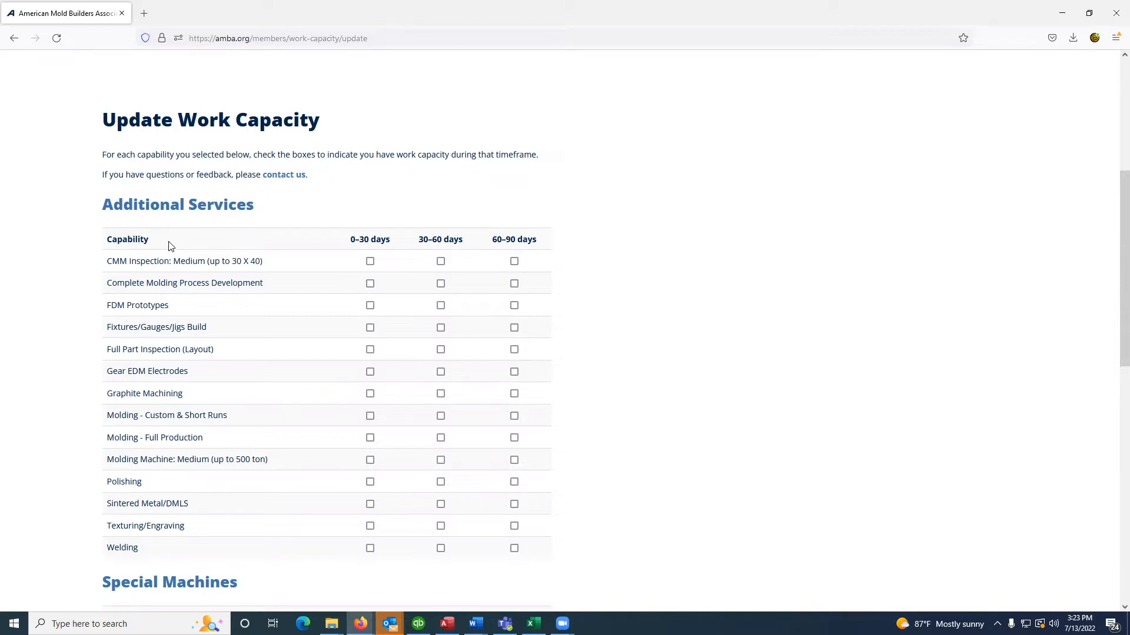
mouse_move(268, 334)
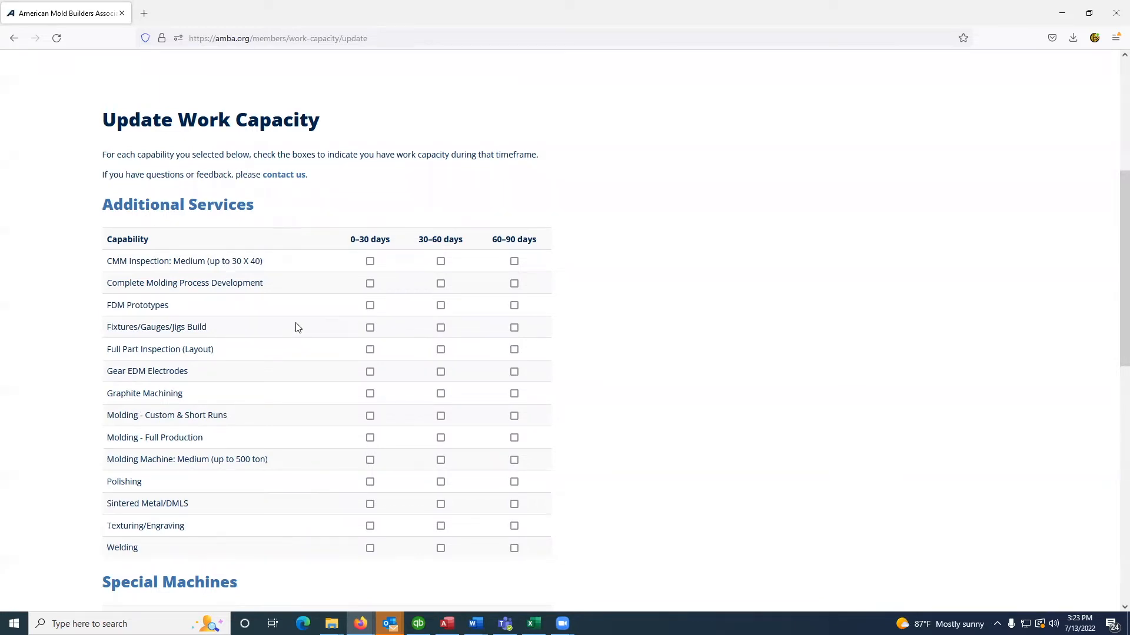
Step: Mark timeframes for Complete Molding Process Development, Fixtures/Gauges/Jigs Build and Gear EDM Electrodes
left_click(369, 282)
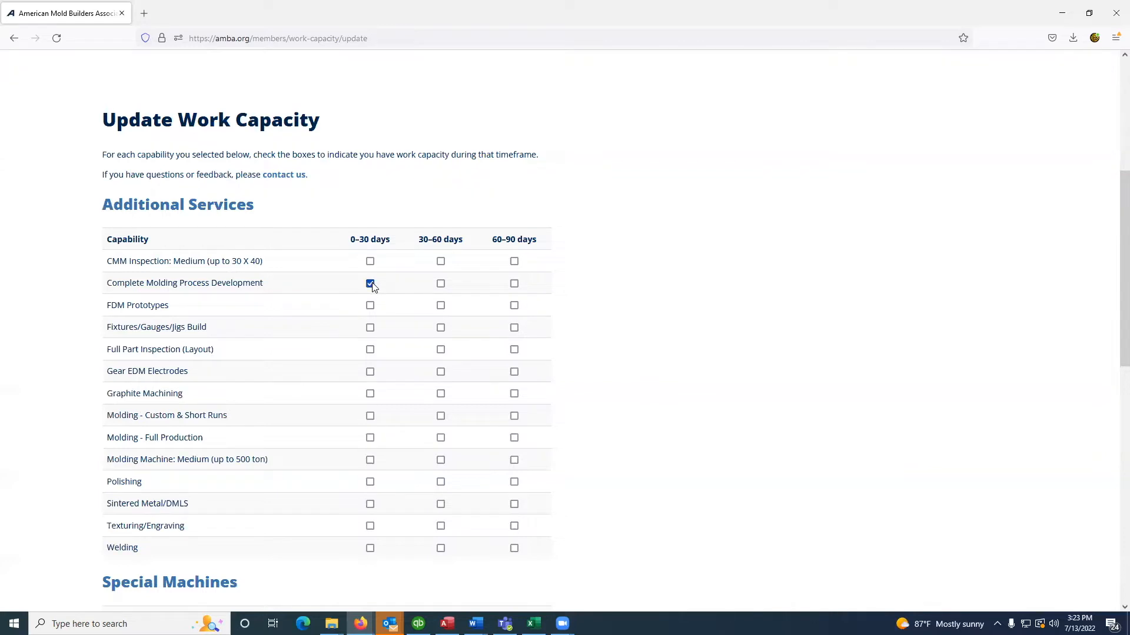
left_click(440, 283)
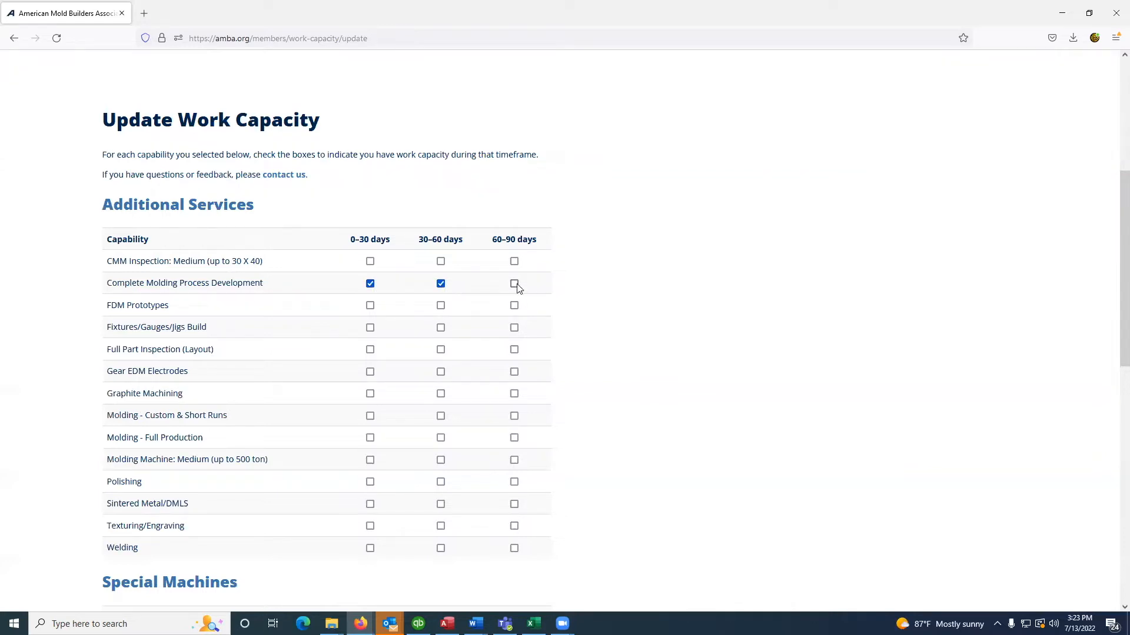
left_click(514, 284)
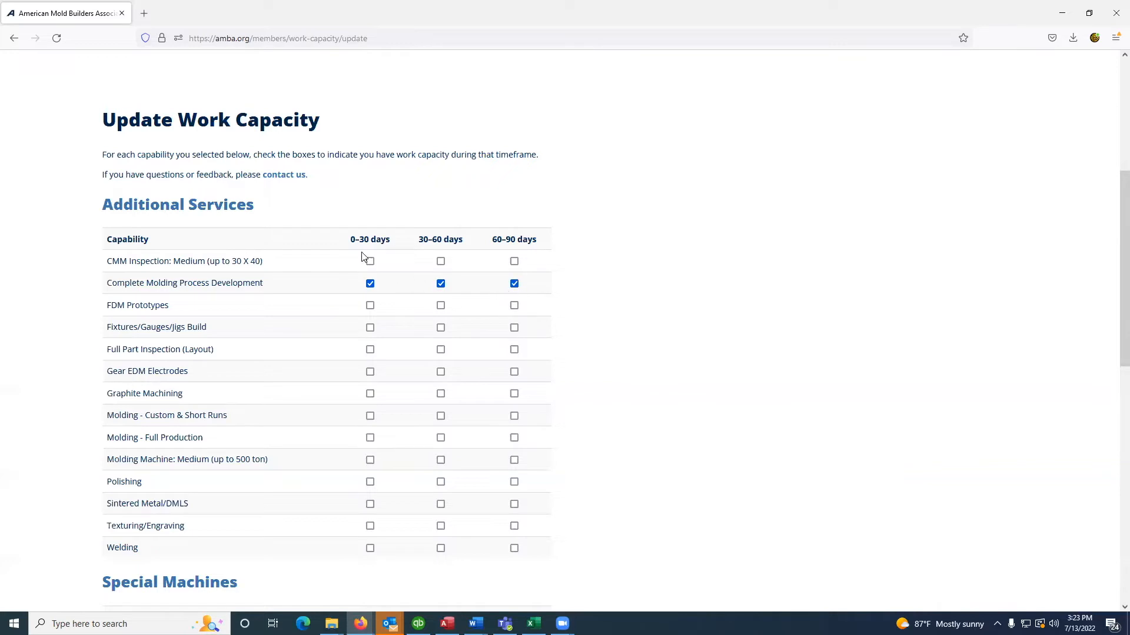
mouse_move(428, 254)
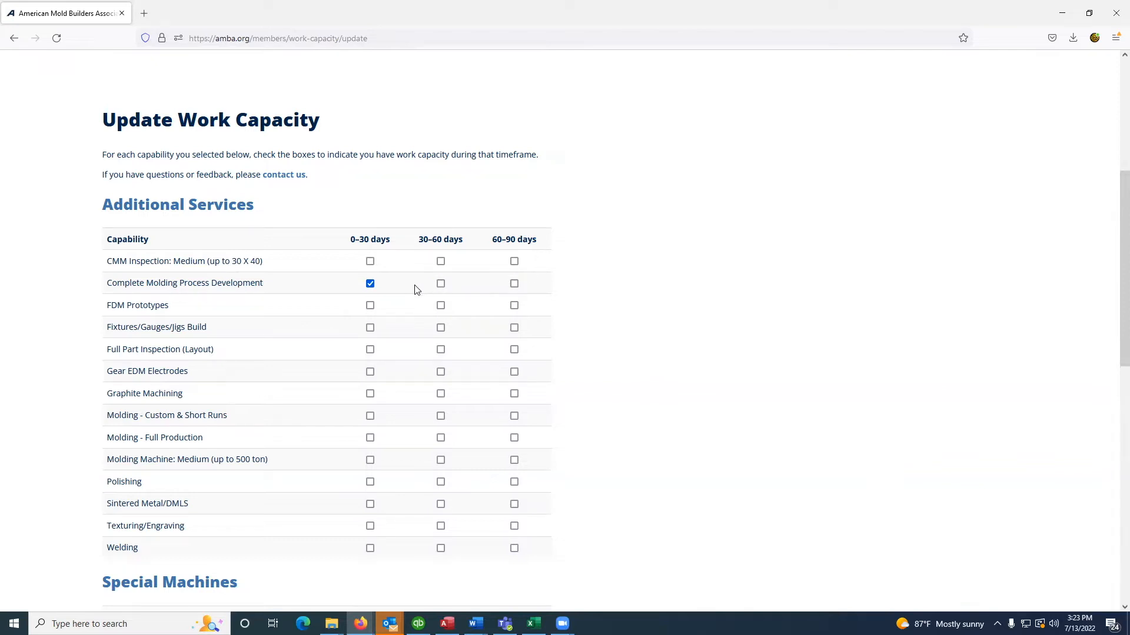
left_click(369, 283)
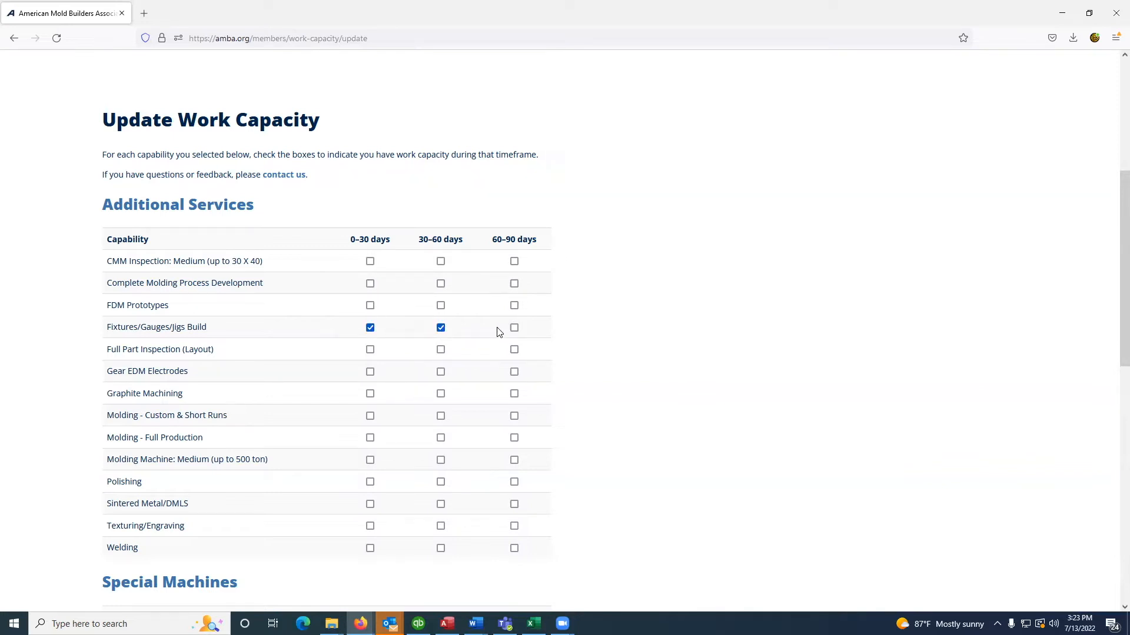
left_click(514, 328)
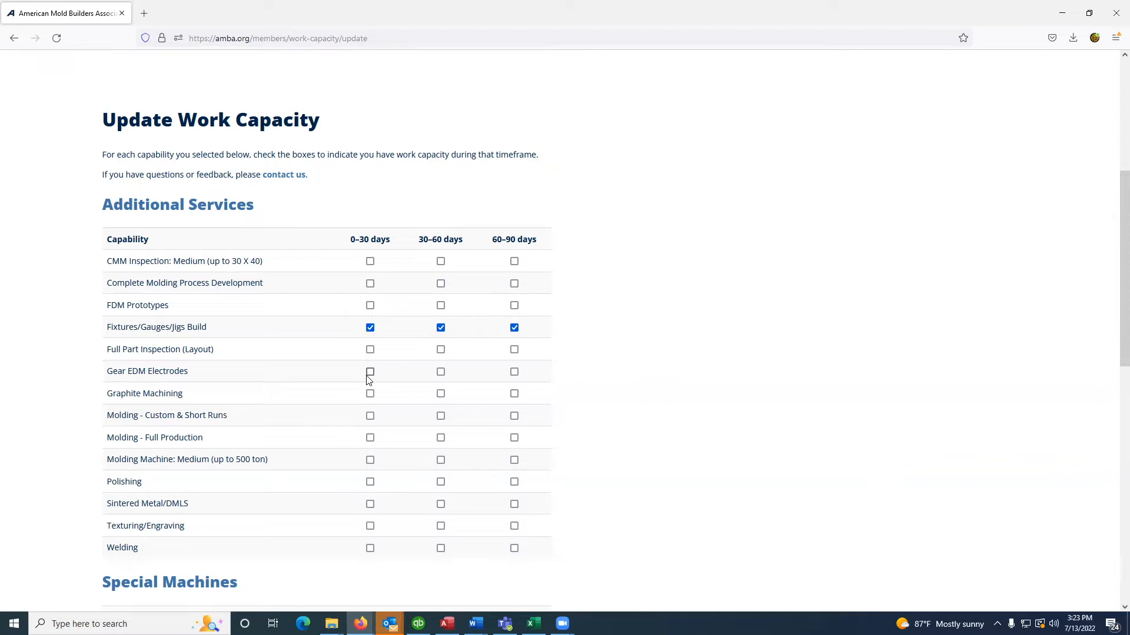
left_click(370, 371)
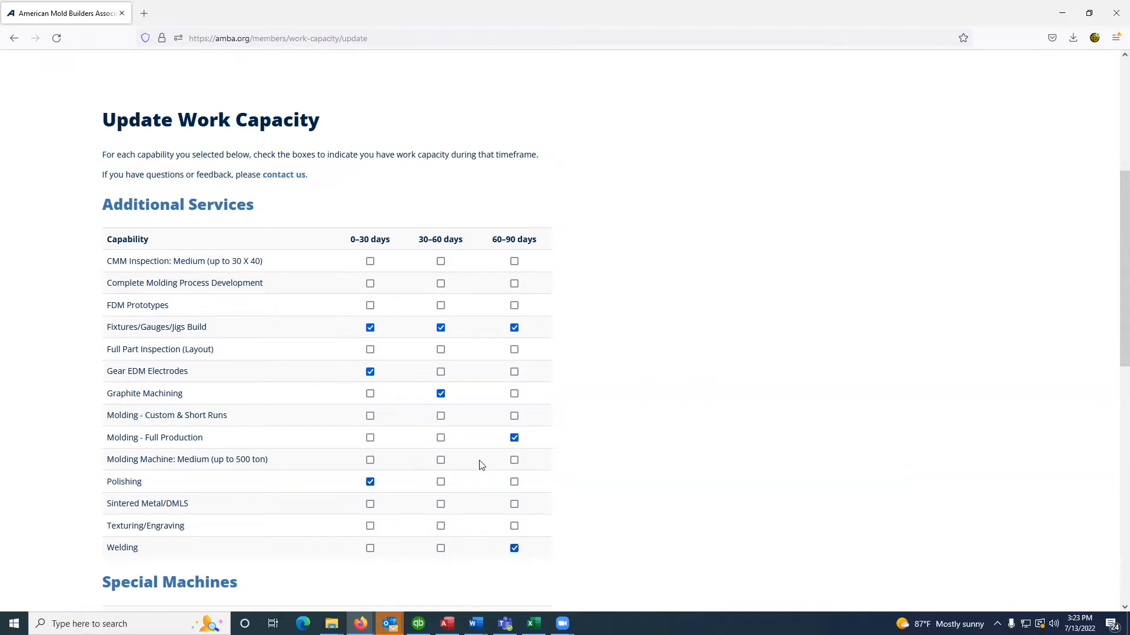
Step: Mark Sinker EDM: Medium available in 60–90 days and submit the work capacities
scroll("down", 3)
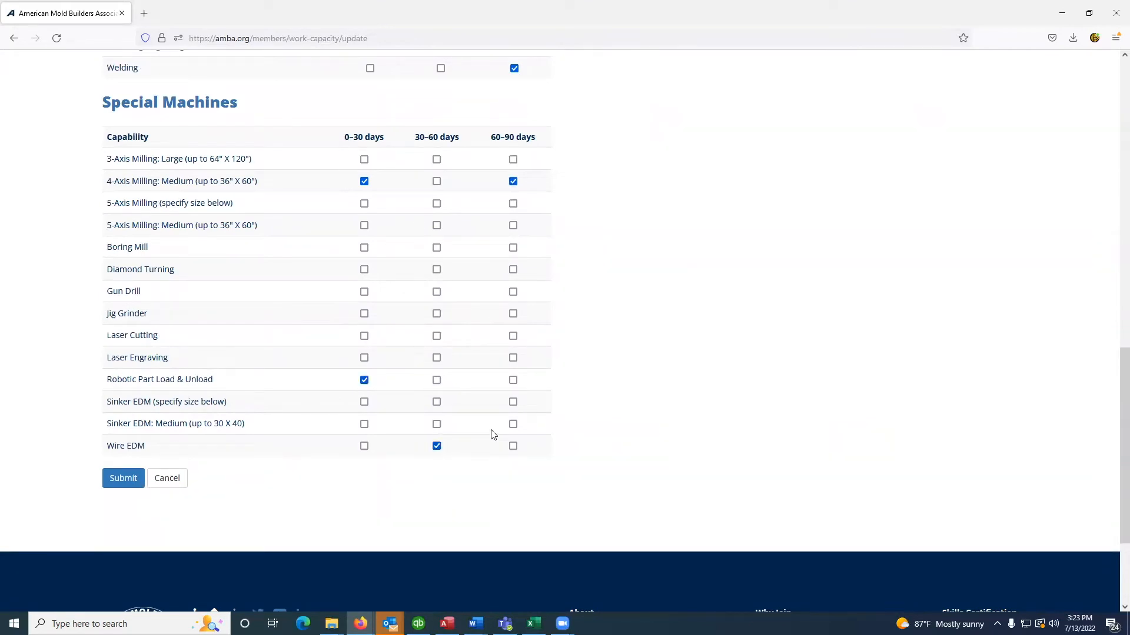
left_click(512, 424)
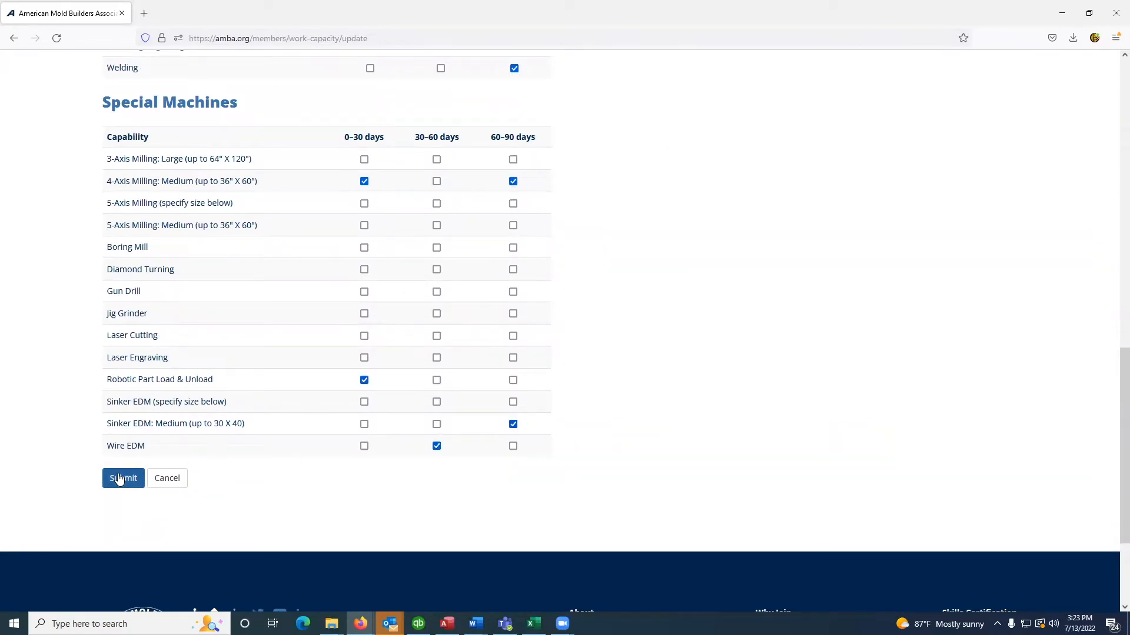
left_click(122, 478)
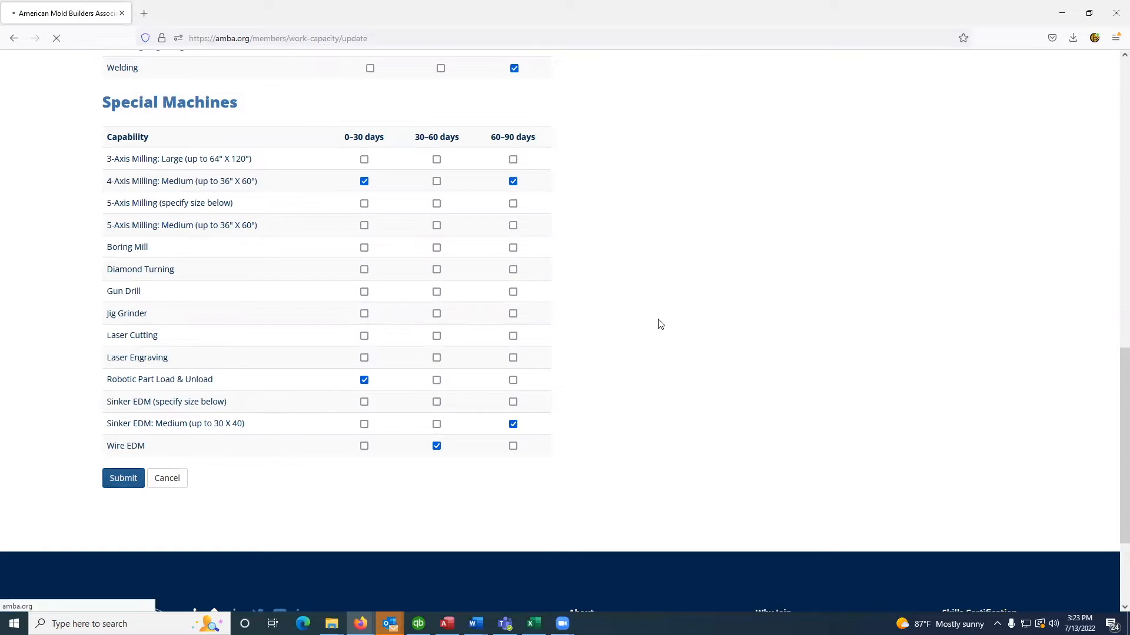
Step: Confirm the work capacities updated successfully with the new date ranges listed
left_click(124, 478)
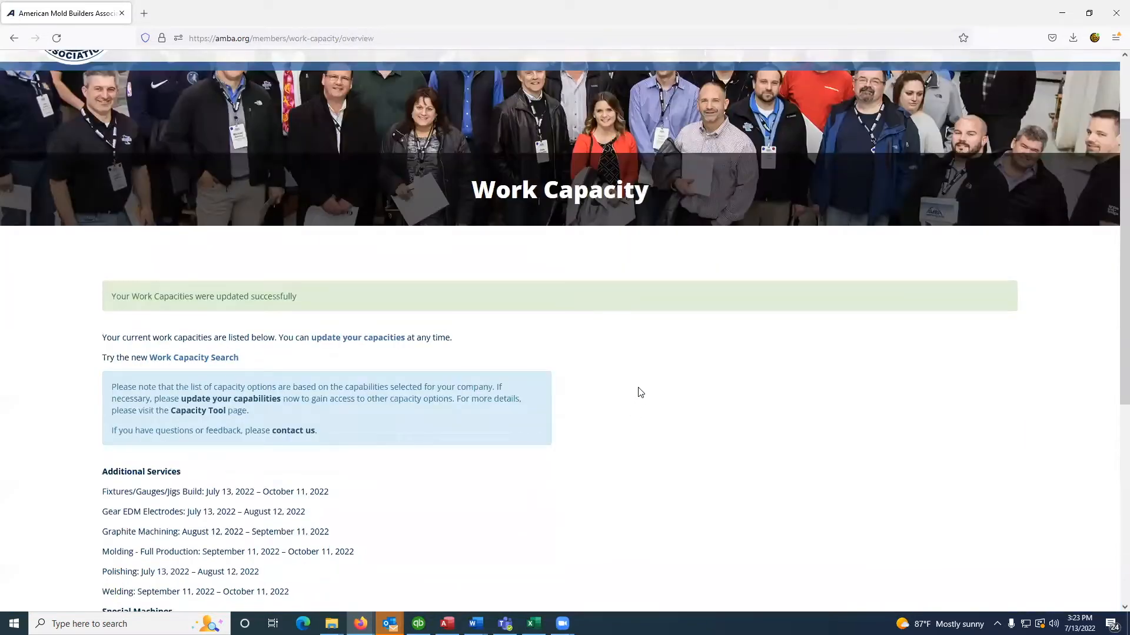
scroll("down", 3)
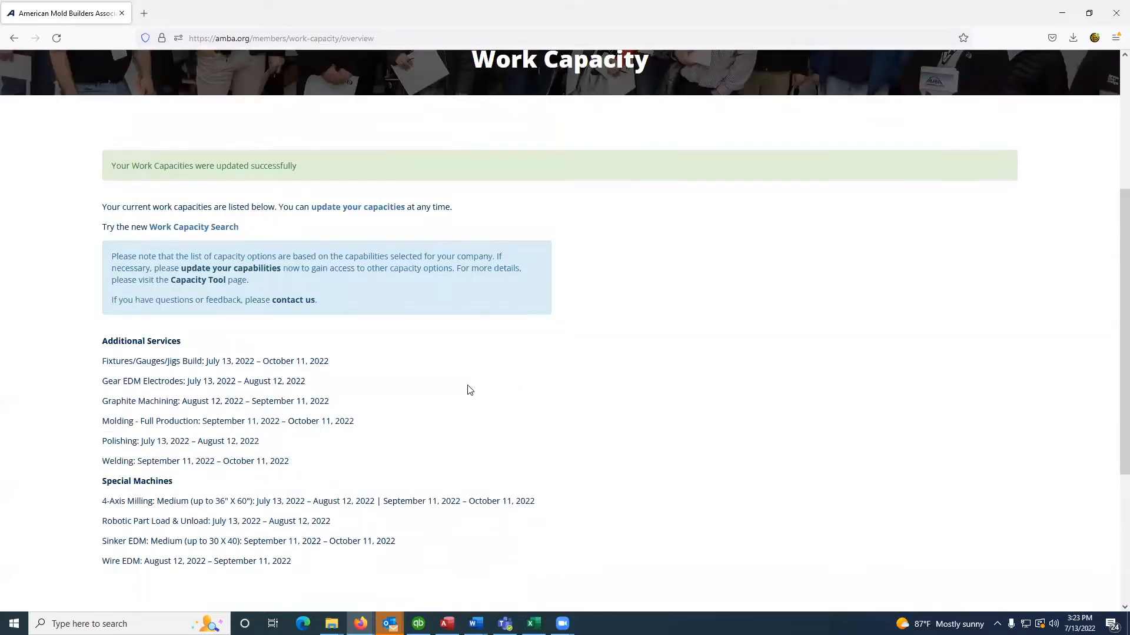
mouse_move(339, 366)
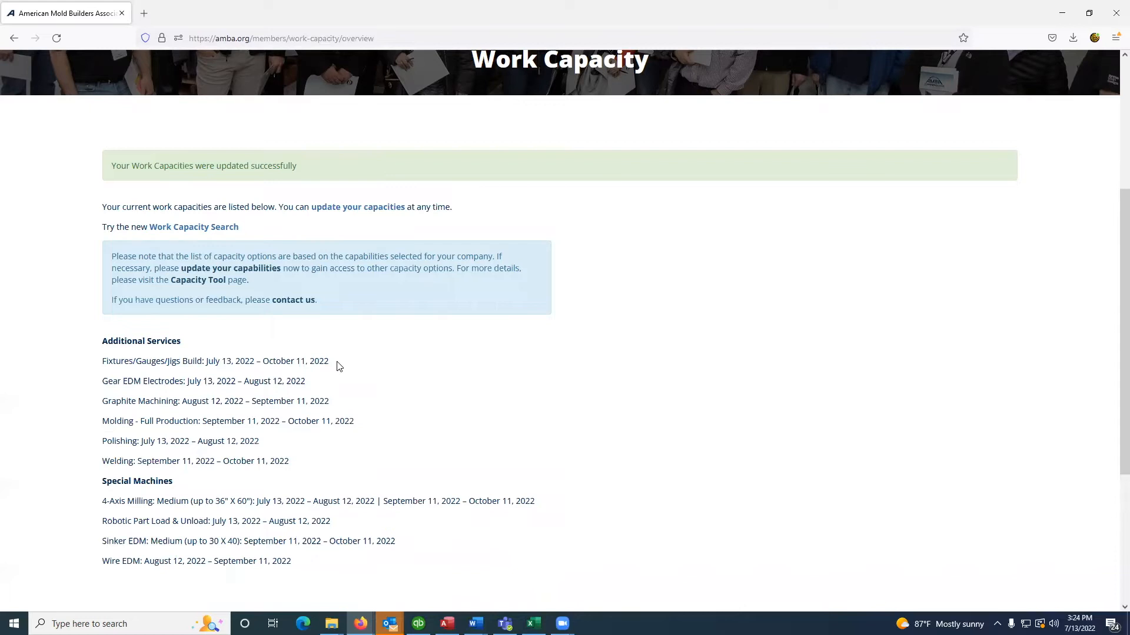
mouse_move(242, 295)
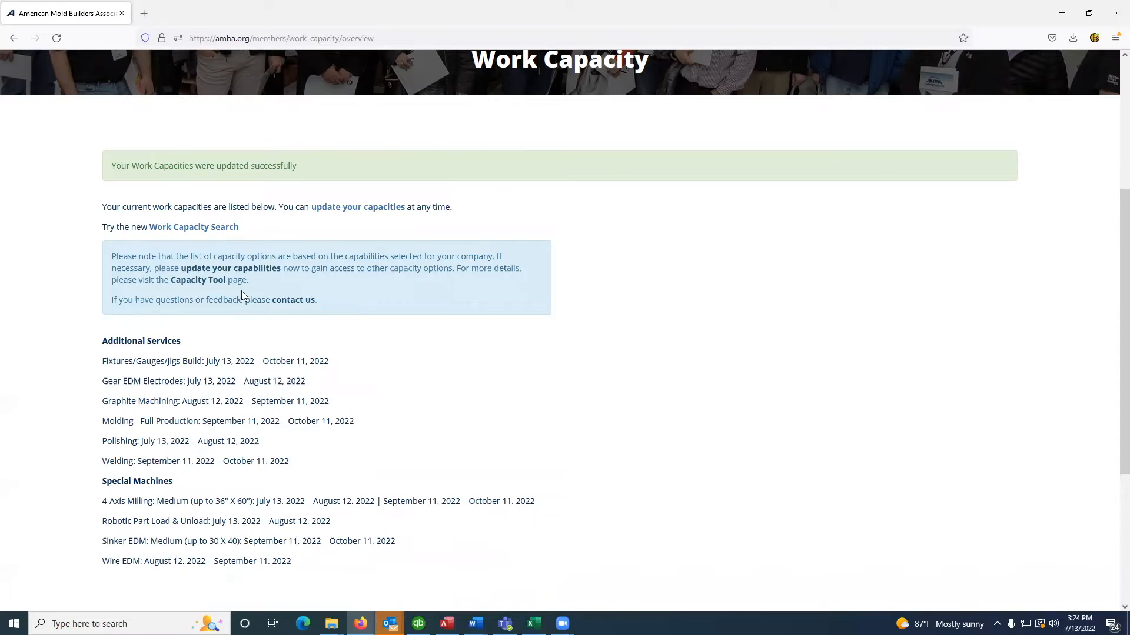
mouse_move(245, 271)
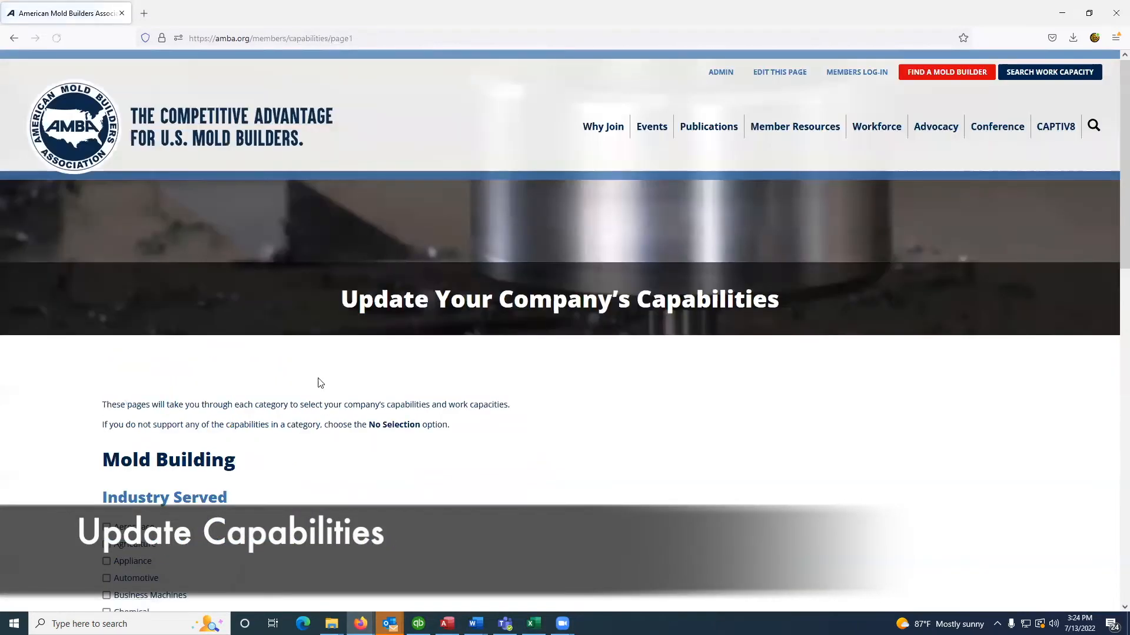
Step: Continue through the industries served, Micro mold size, mold types and additional services pages
scroll("down", 3)
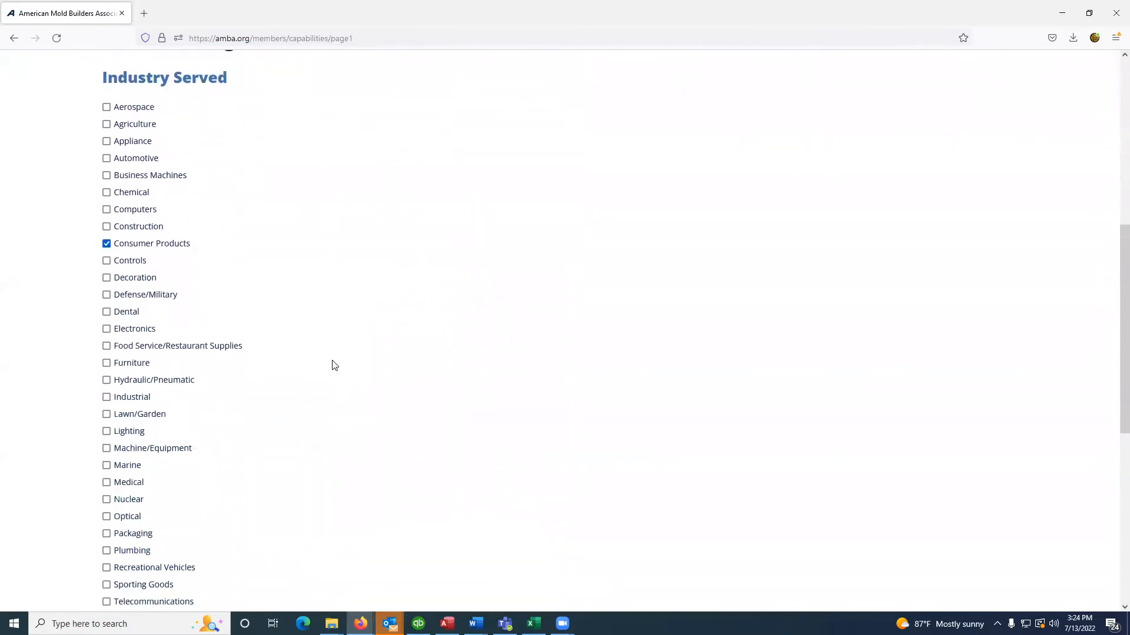
scroll("down", 3)
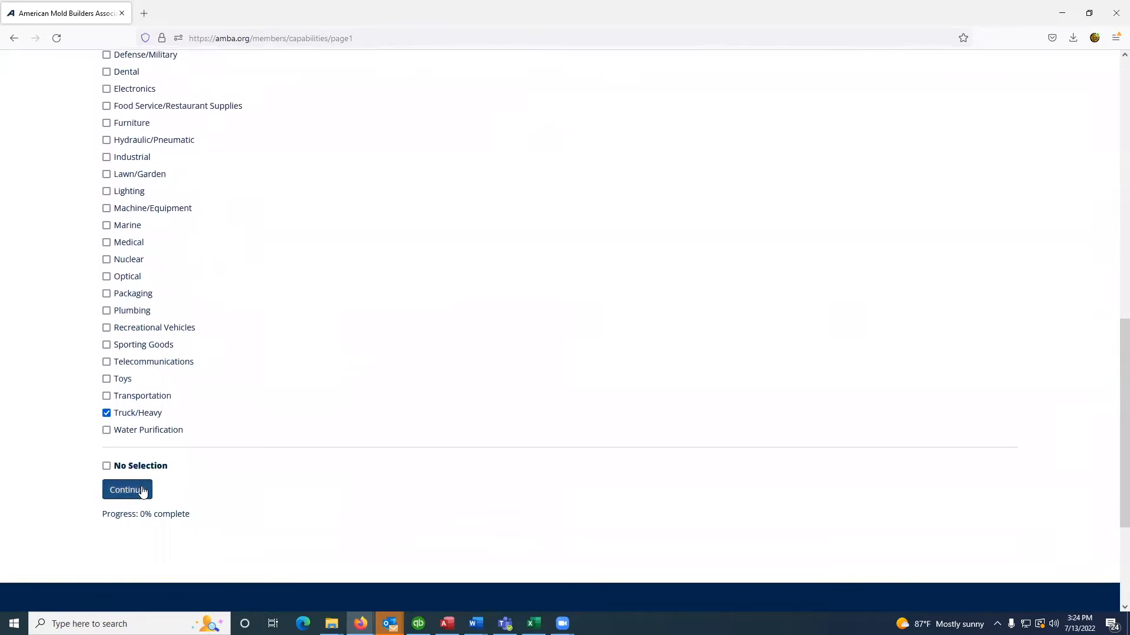
left_click(127, 489)
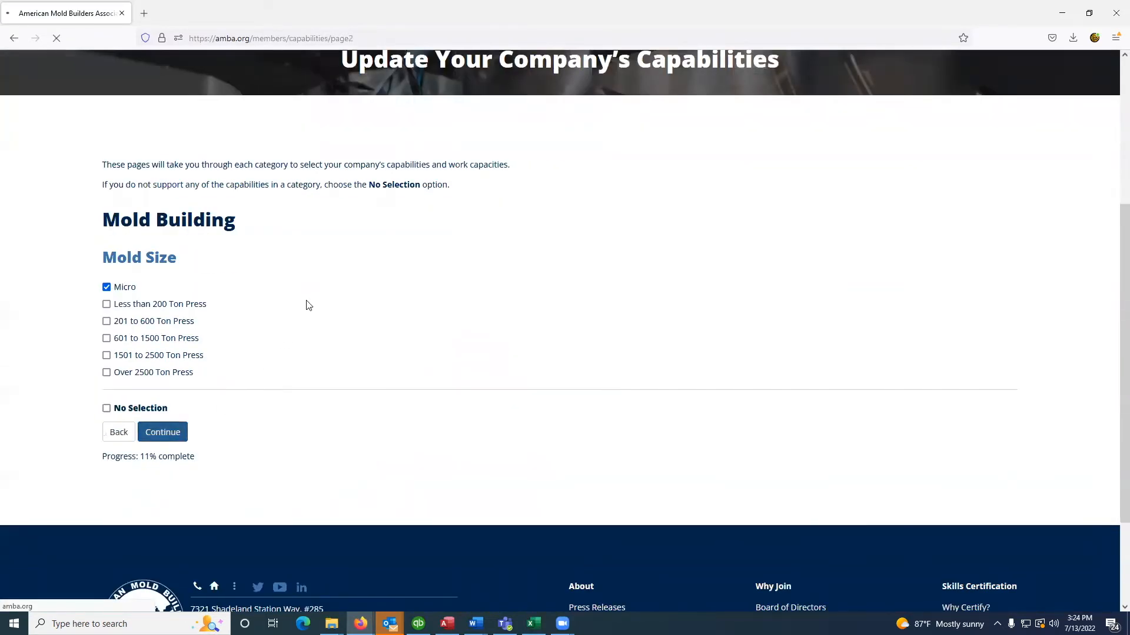
left_click(162, 431)
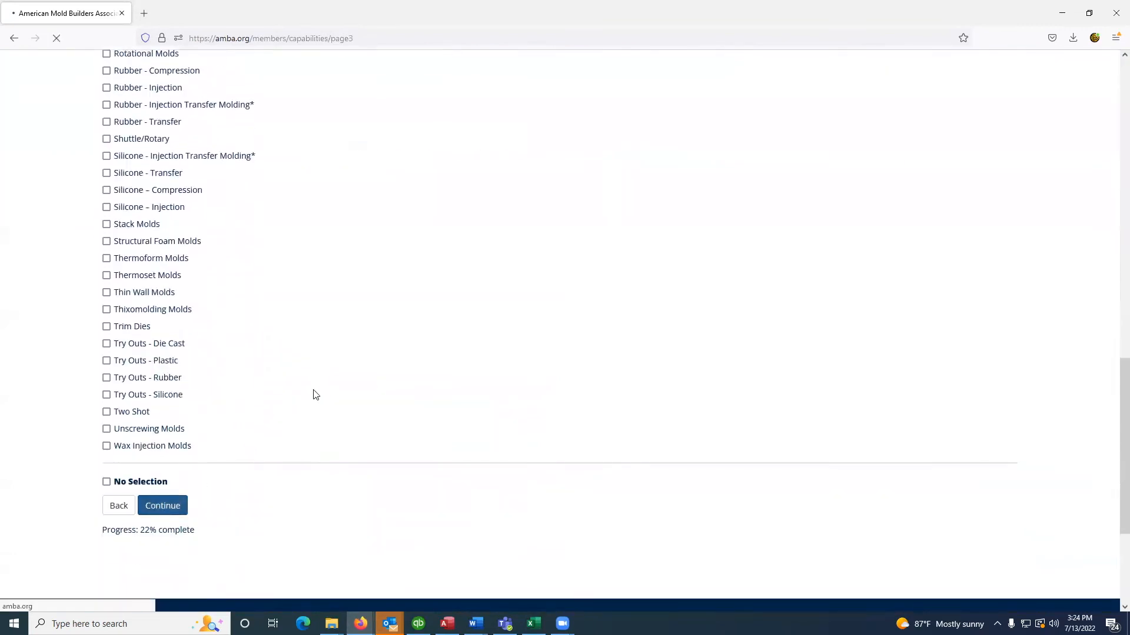
left_click(162, 504)
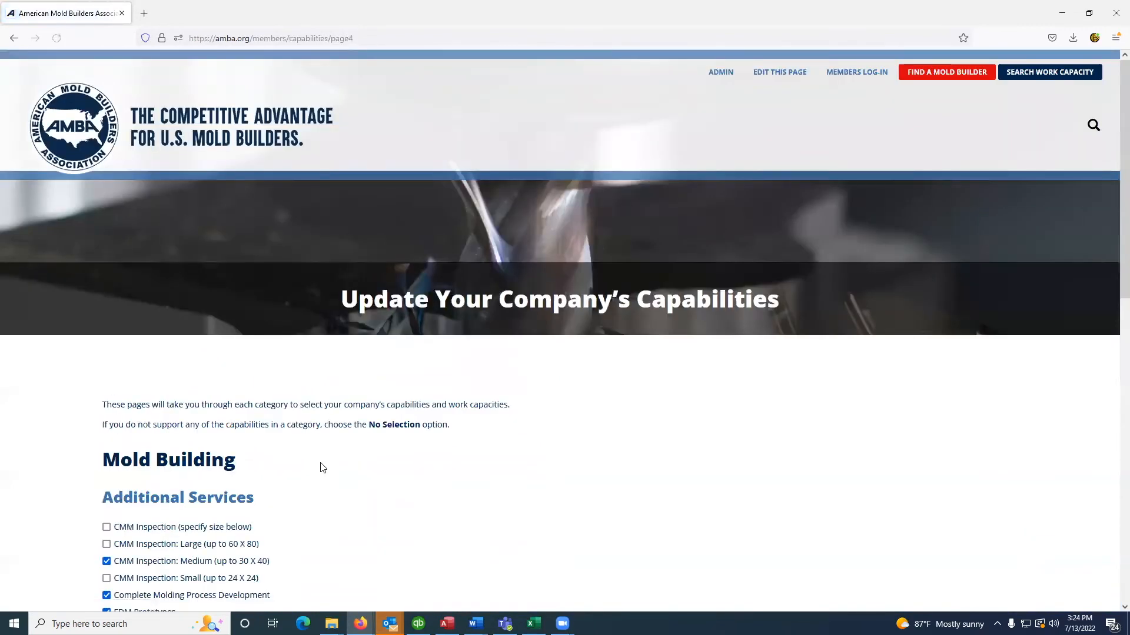
scroll("down", 3)
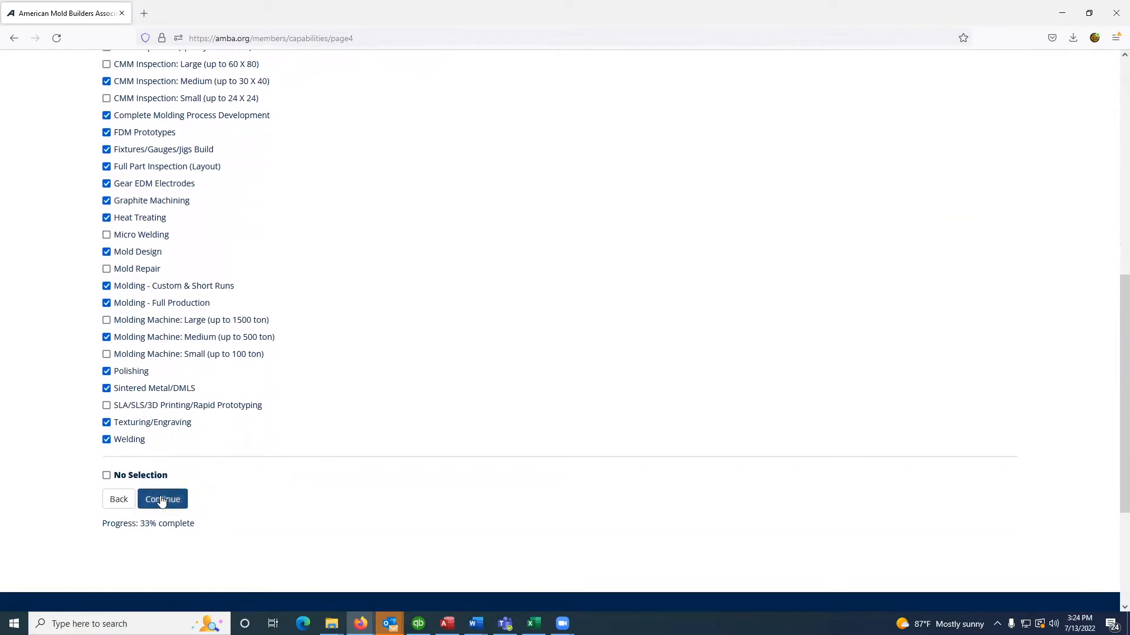
left_click(163, 499)
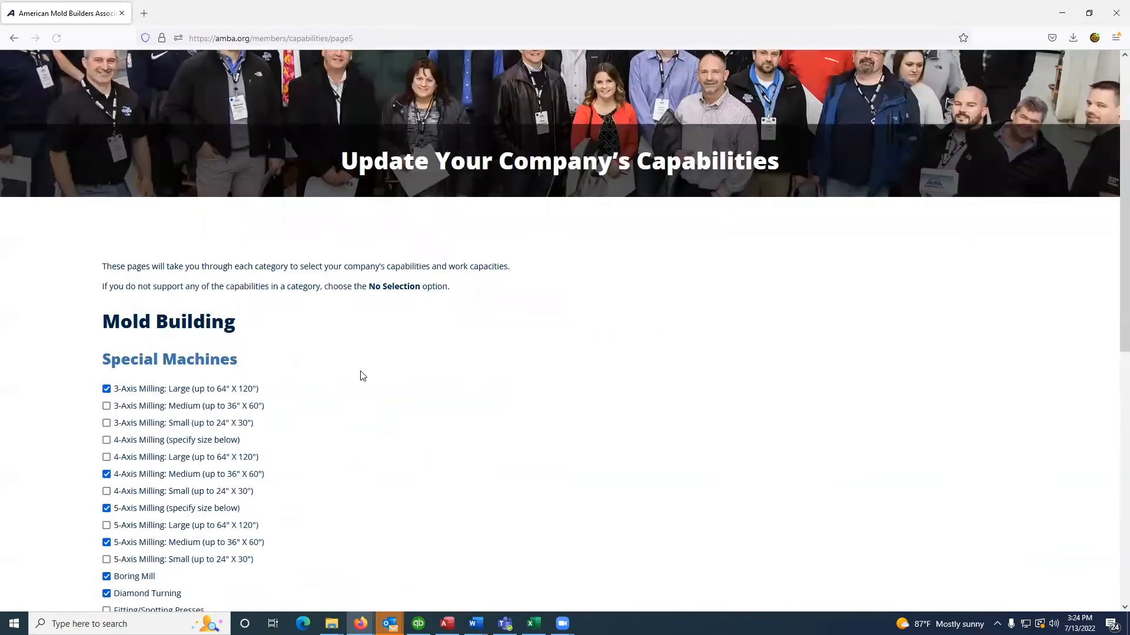
Step: Continue through special machines, quality certifications, Kirksite mold material and engineering pages to CAD/CAM Systems
scroll("down", 3)
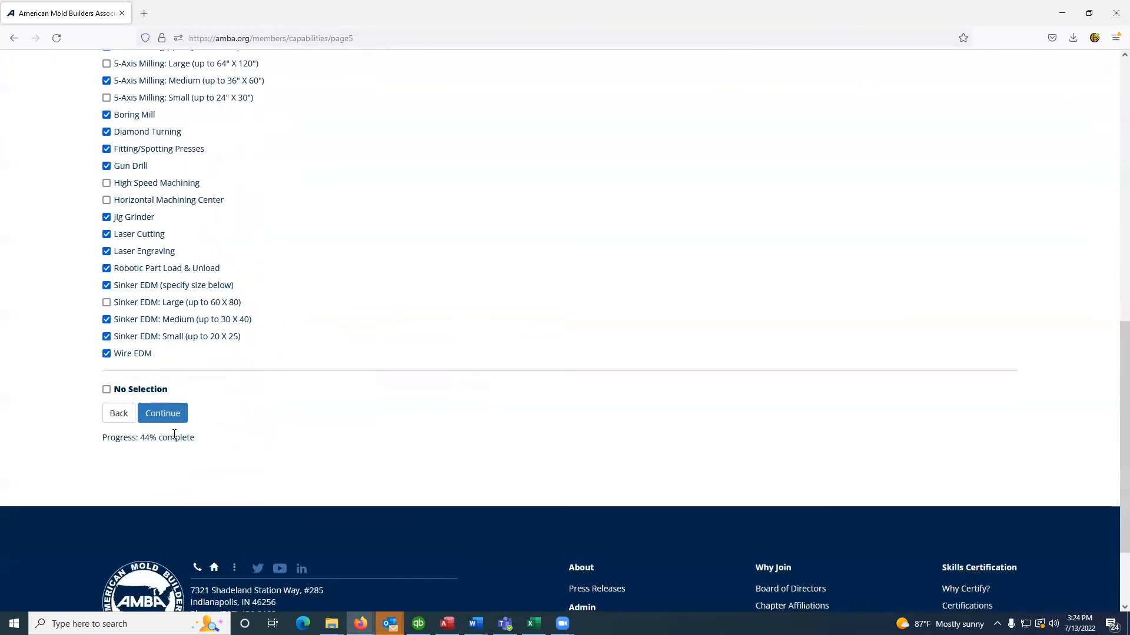
left_click(162, 413)
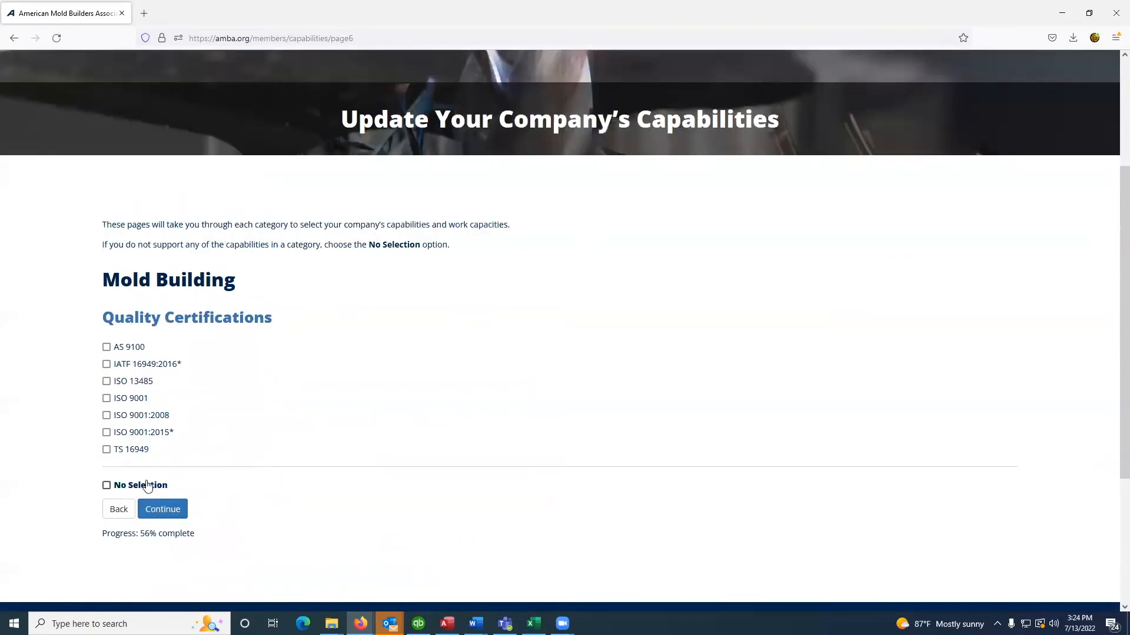
left_click(162, 510)
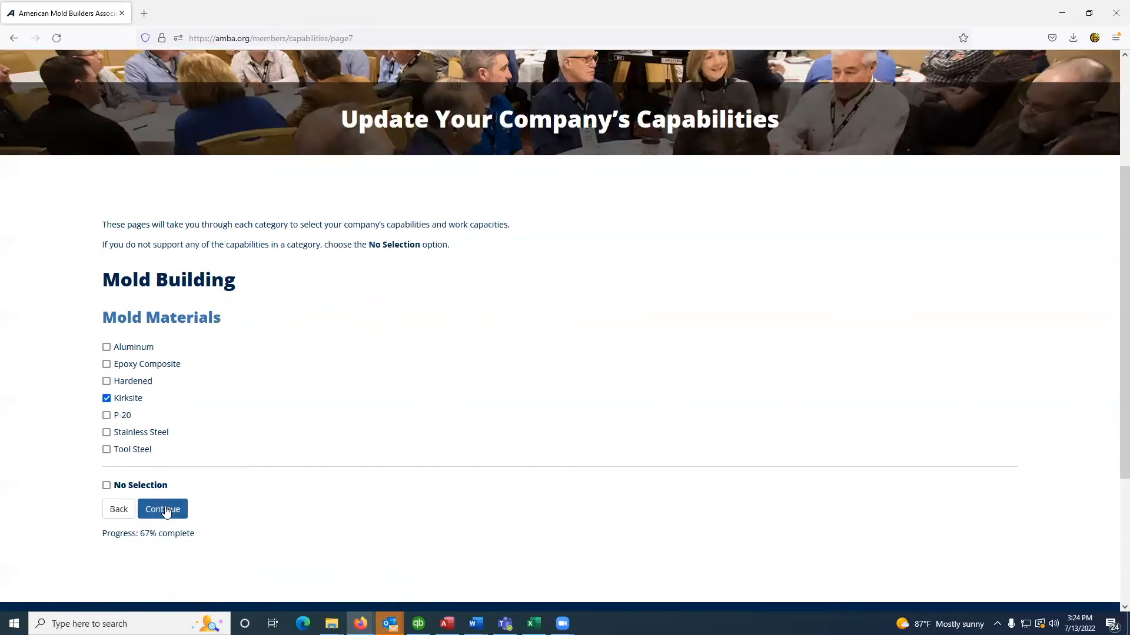
left_click(162, 509)
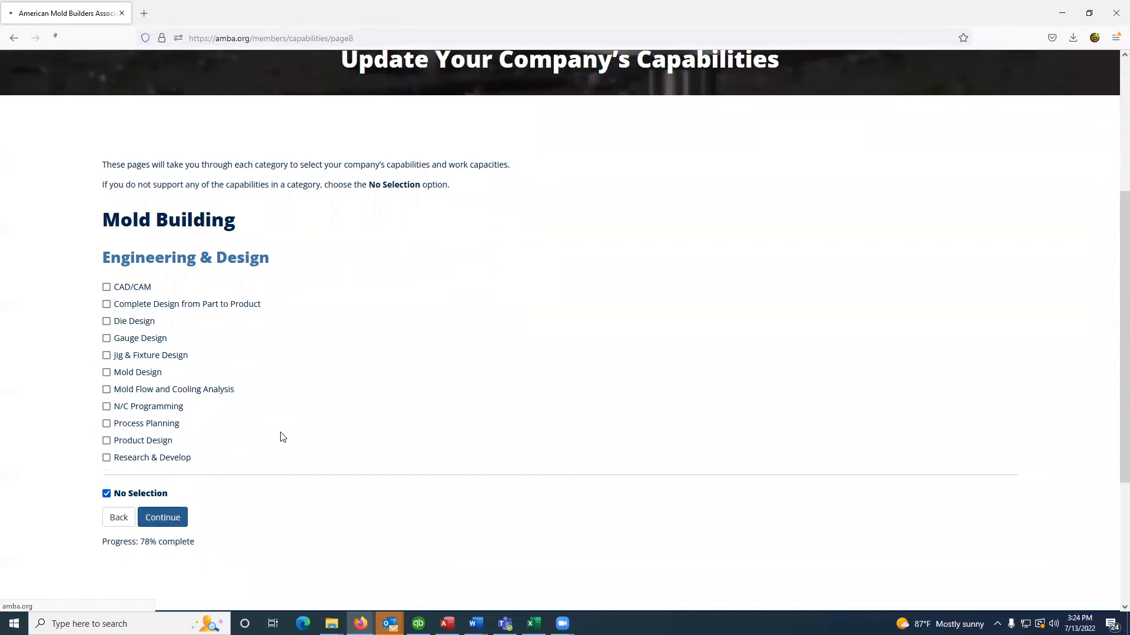
left_click(162, 518)
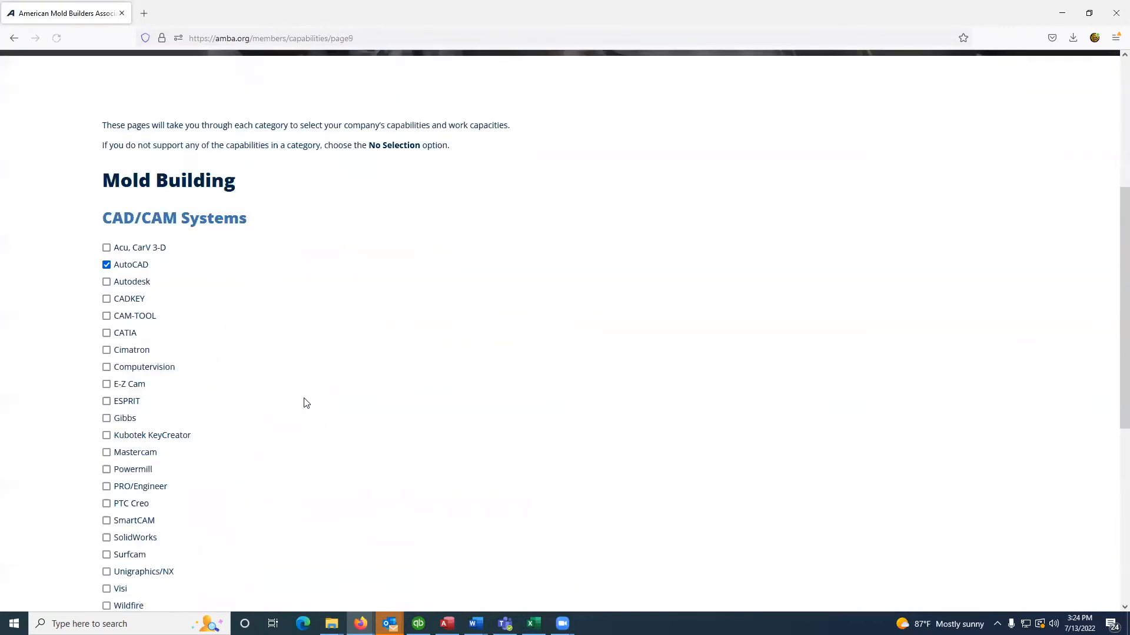
scroll("down", 3)
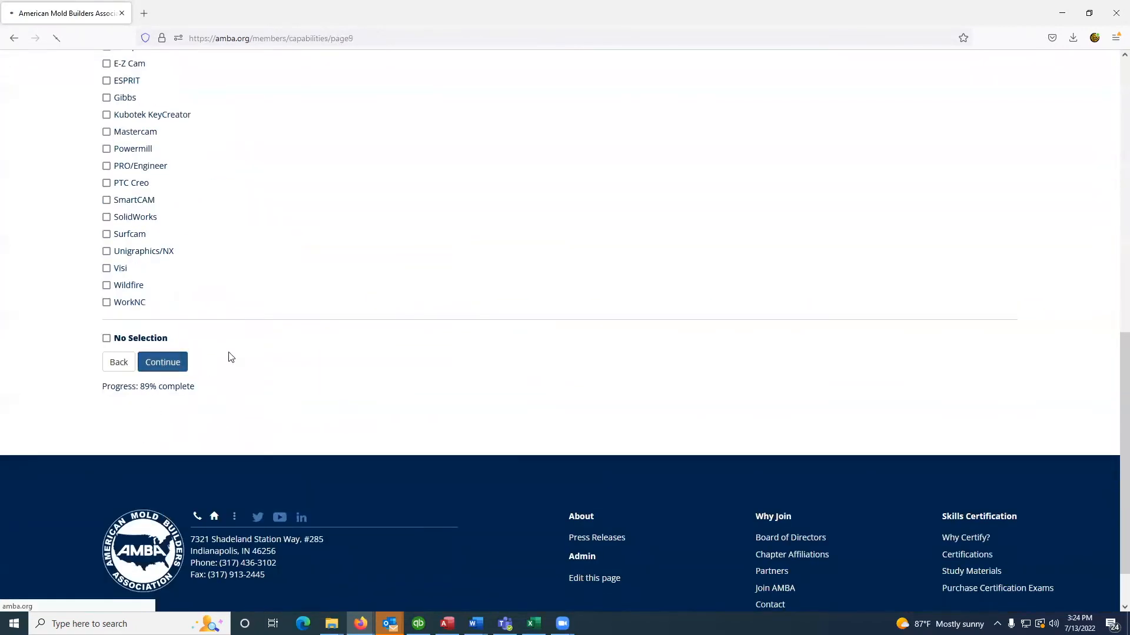
Step: Finish the capabilities wizard, mark a capability's open timeframe and submit the work capacities
left_click(162, 361)
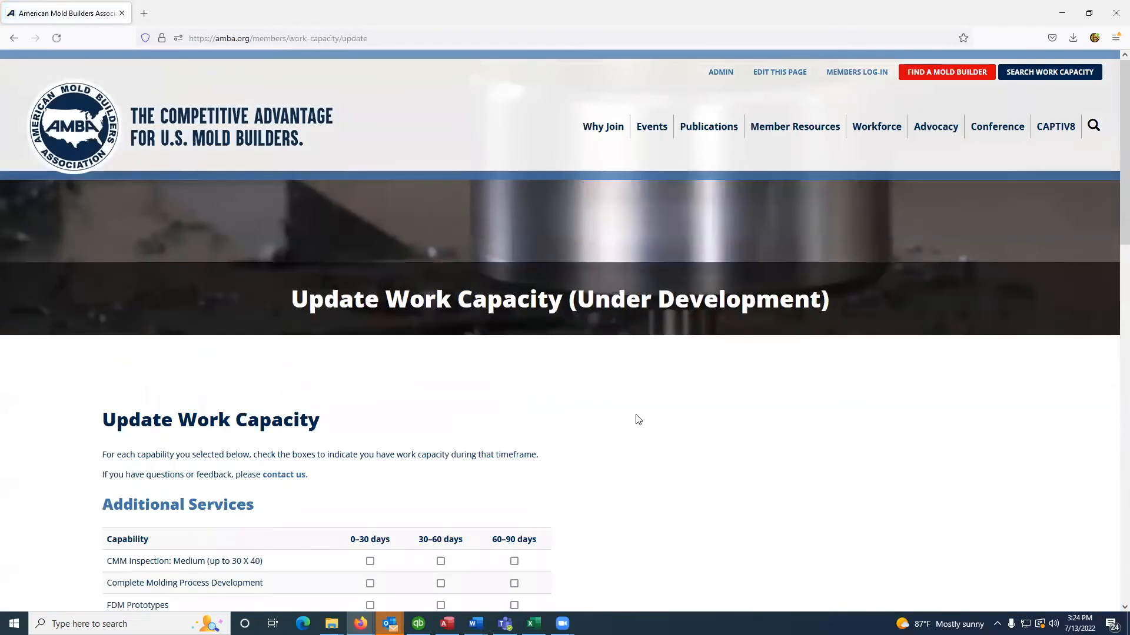
scroll("down", 3)
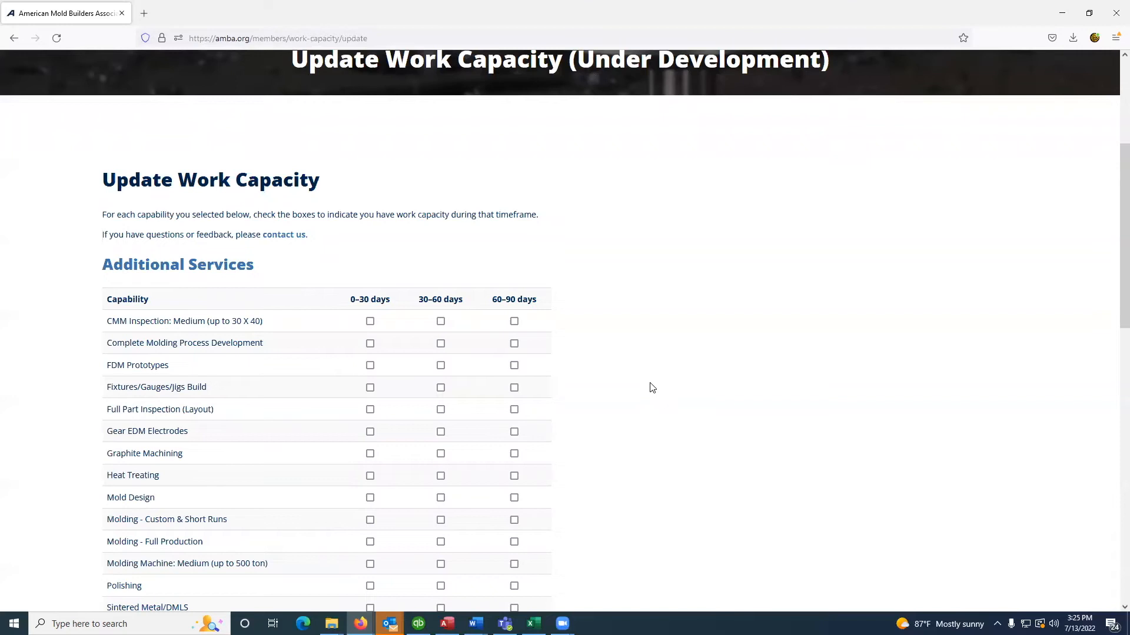
mouse_move(581, 363)
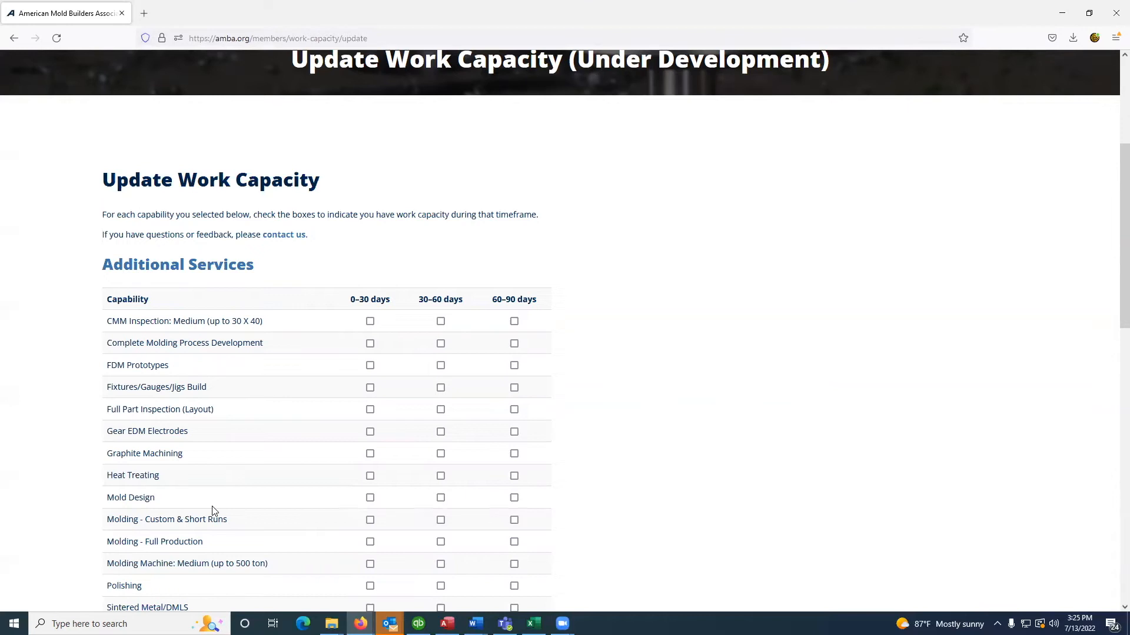
left_click(369, 409)
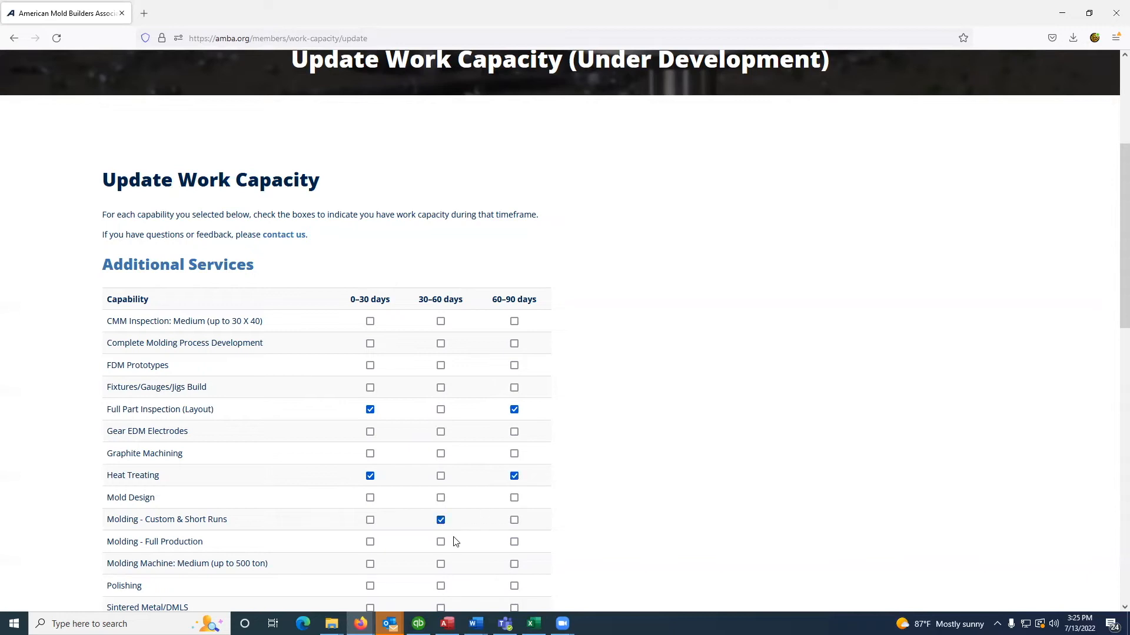
scroll("down", 3)
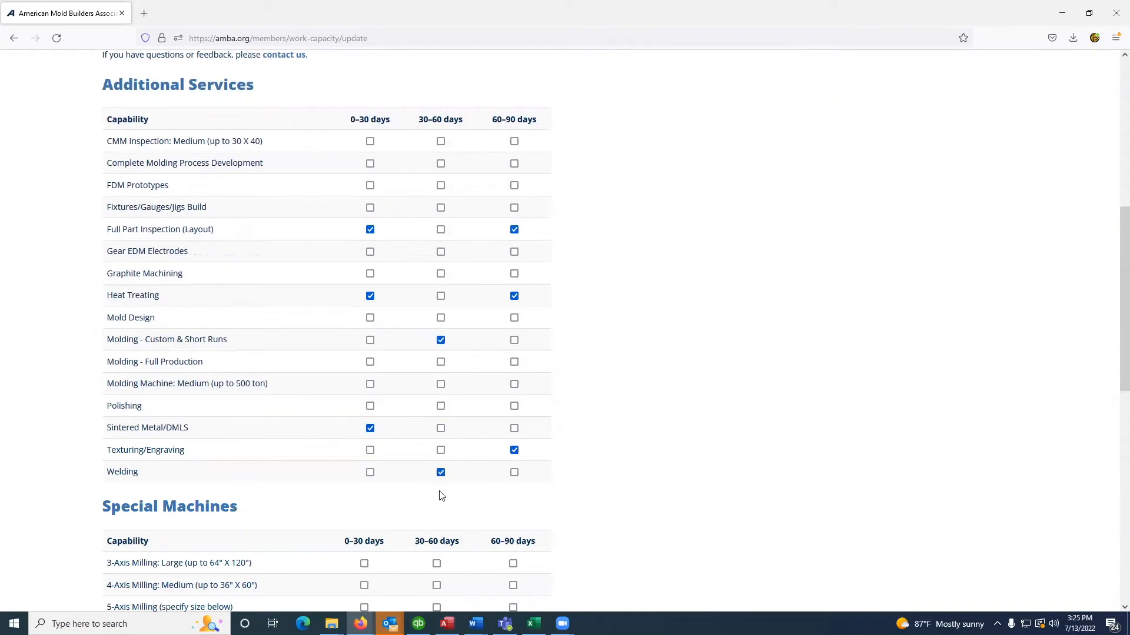
scroll("down", 3)
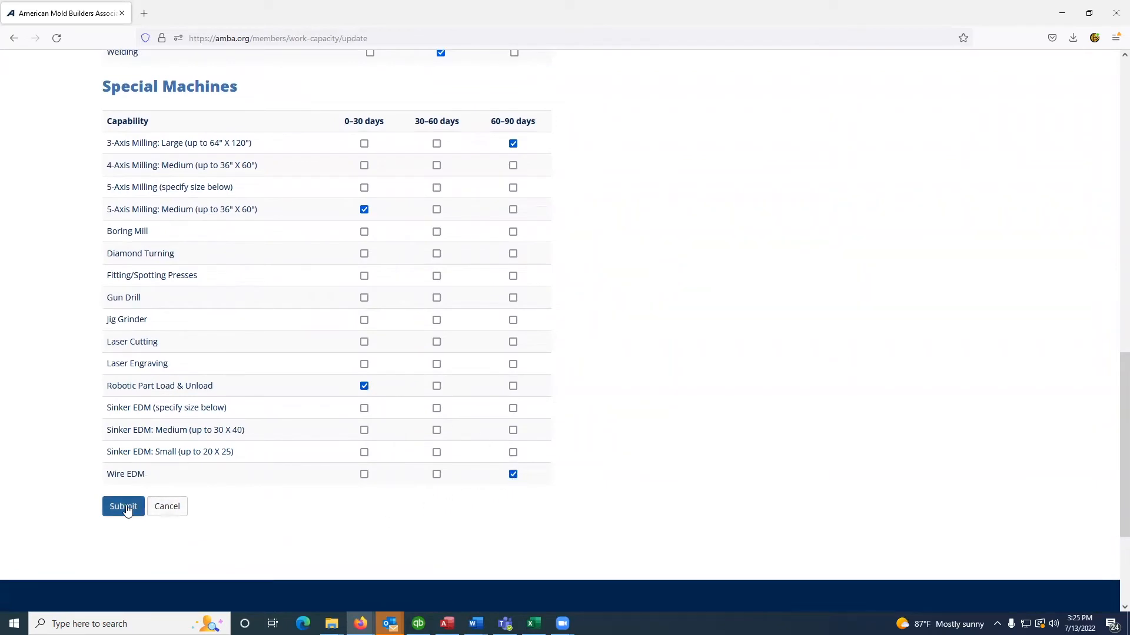
left_click(123, 506)
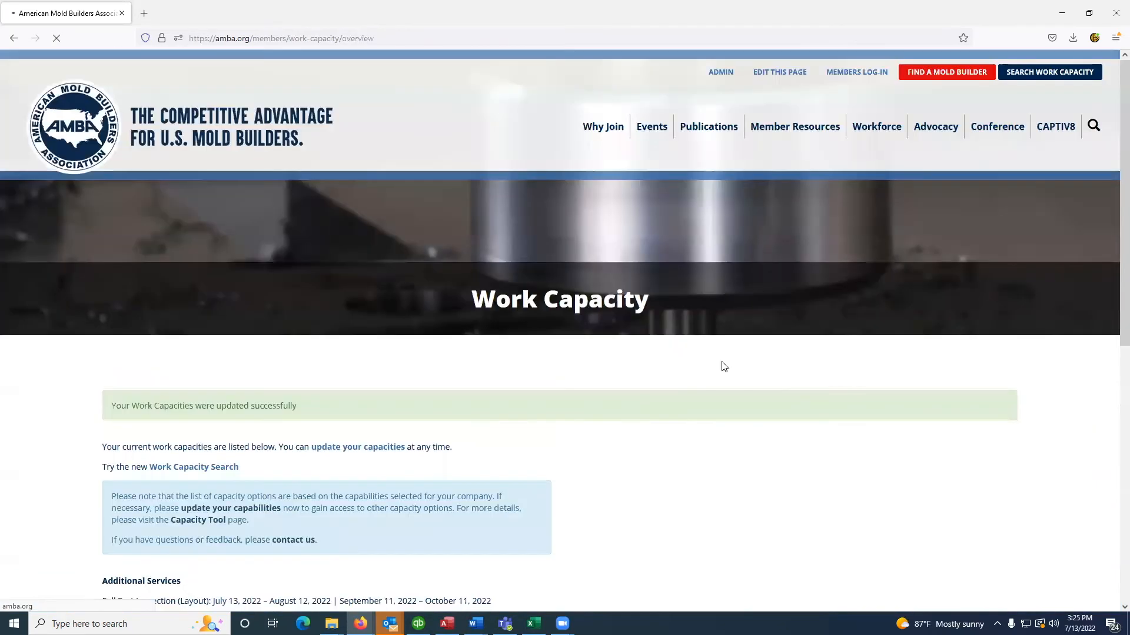
Step: Review the successful-update overview and go to the Work Capacity Search page
scroll("down", 3)
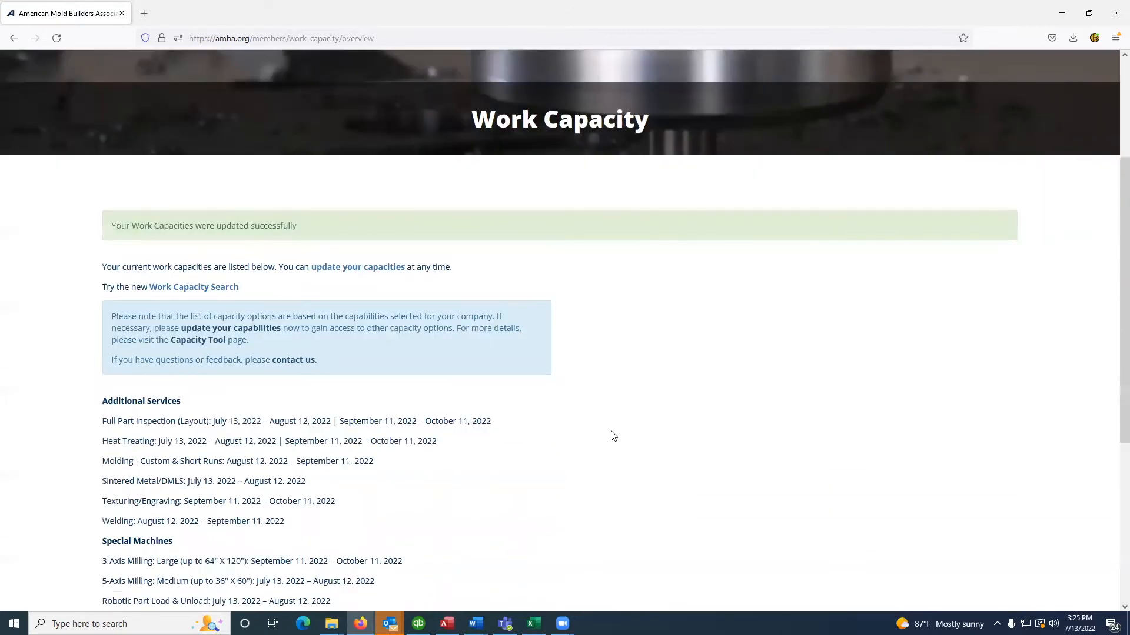
scroll("down", 3)
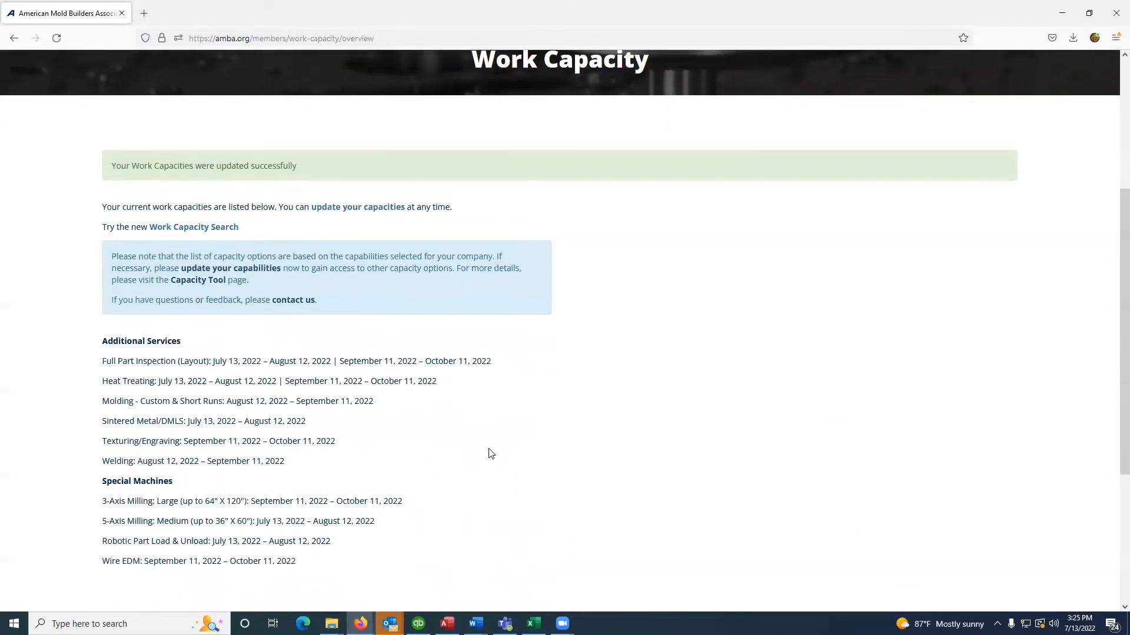
mouse_move(454, 456)
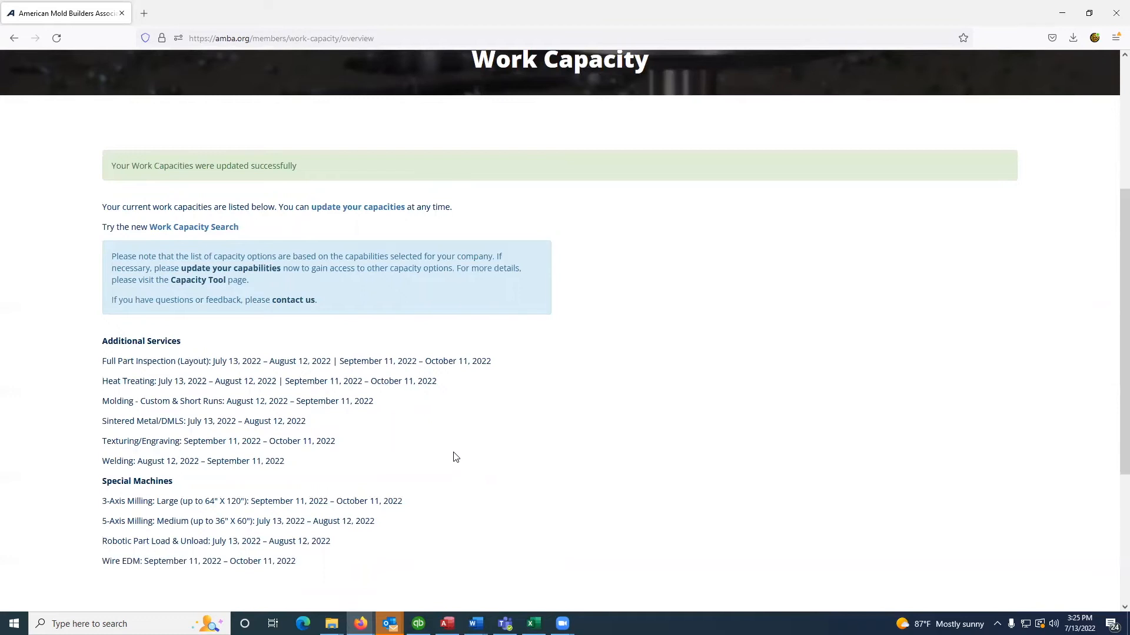
mouse_move(525, 422)
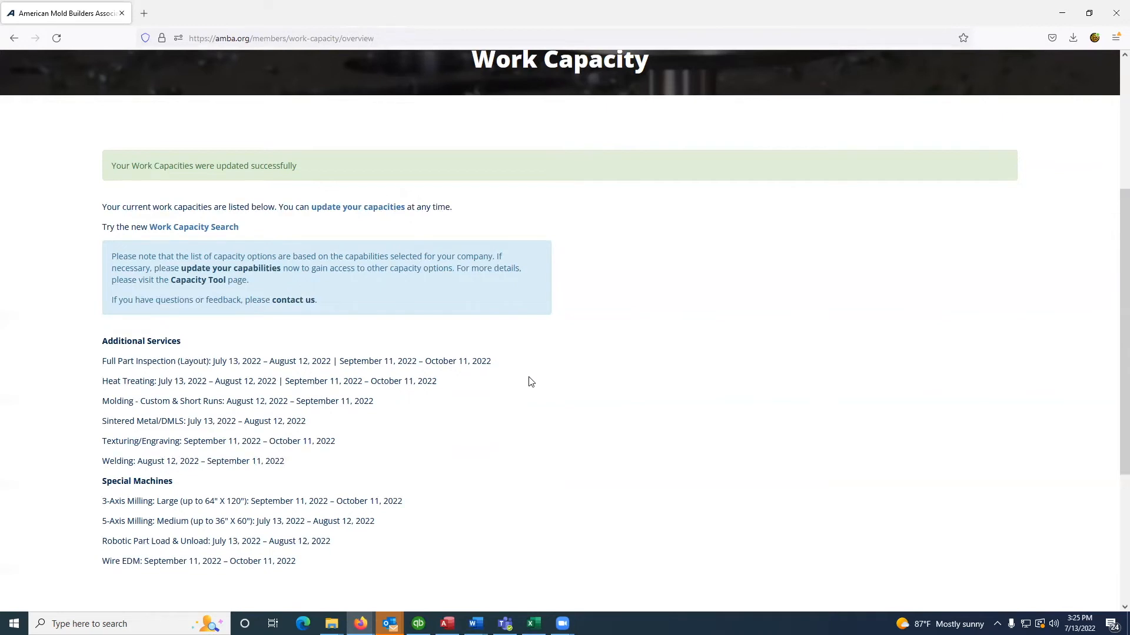
mouse_move(199, 238)
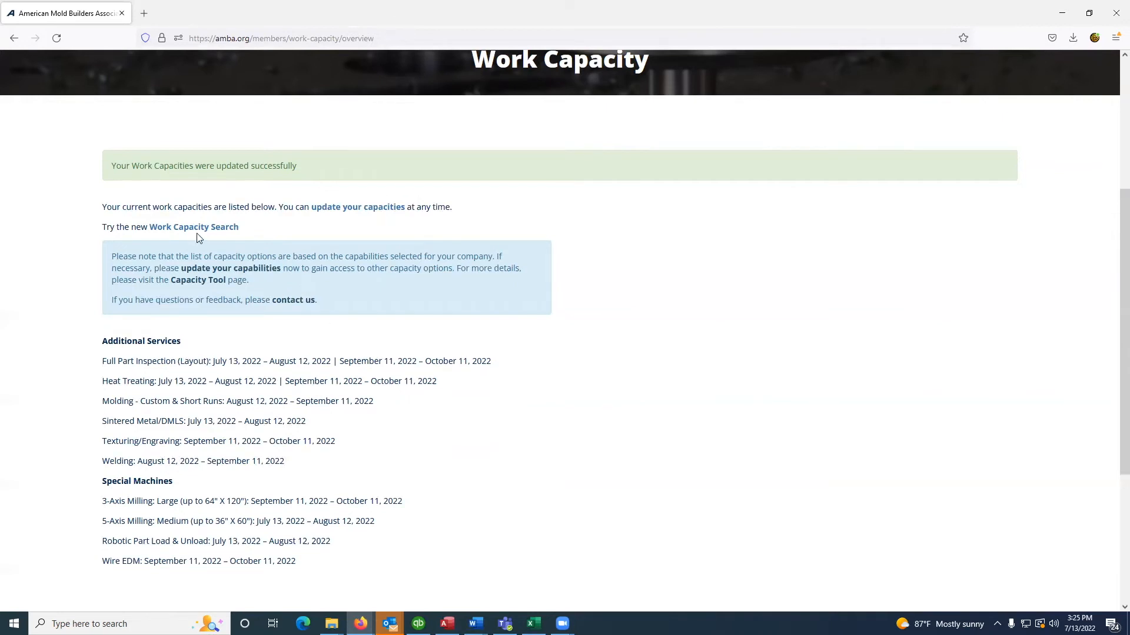
mouse_move(194, 226)
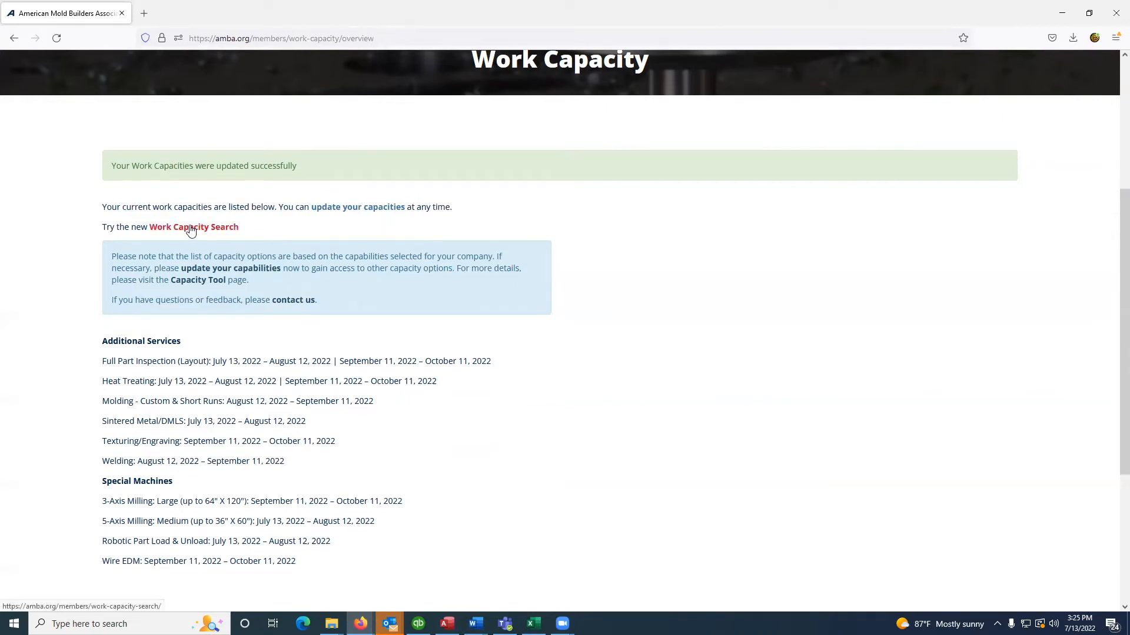
mouse_move(799, 322)
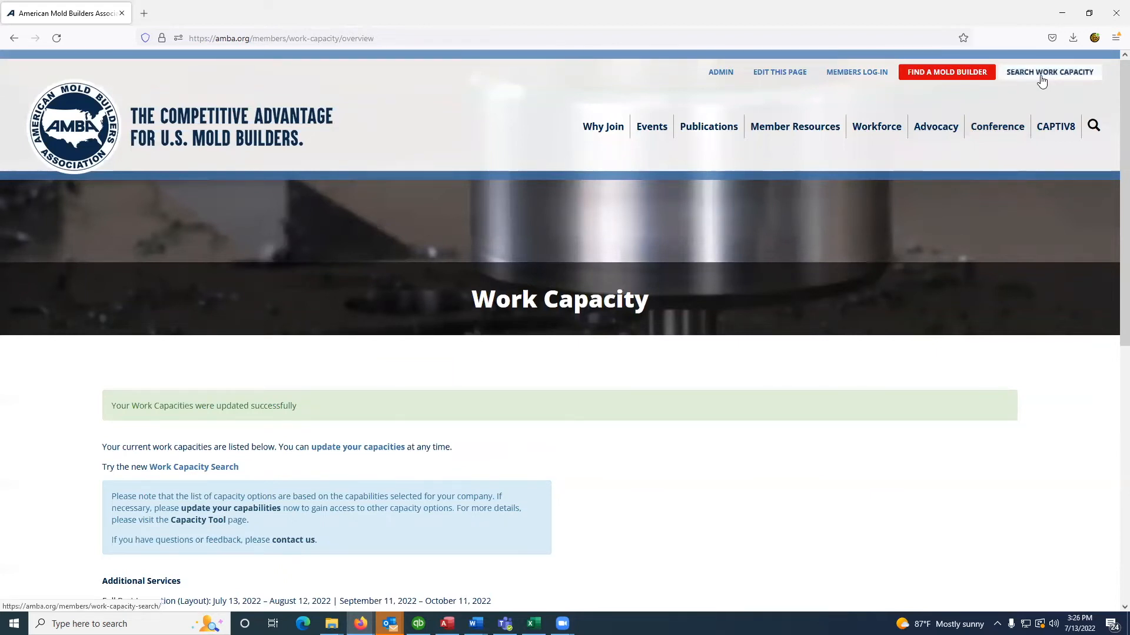
mouse_move(1040, 98)
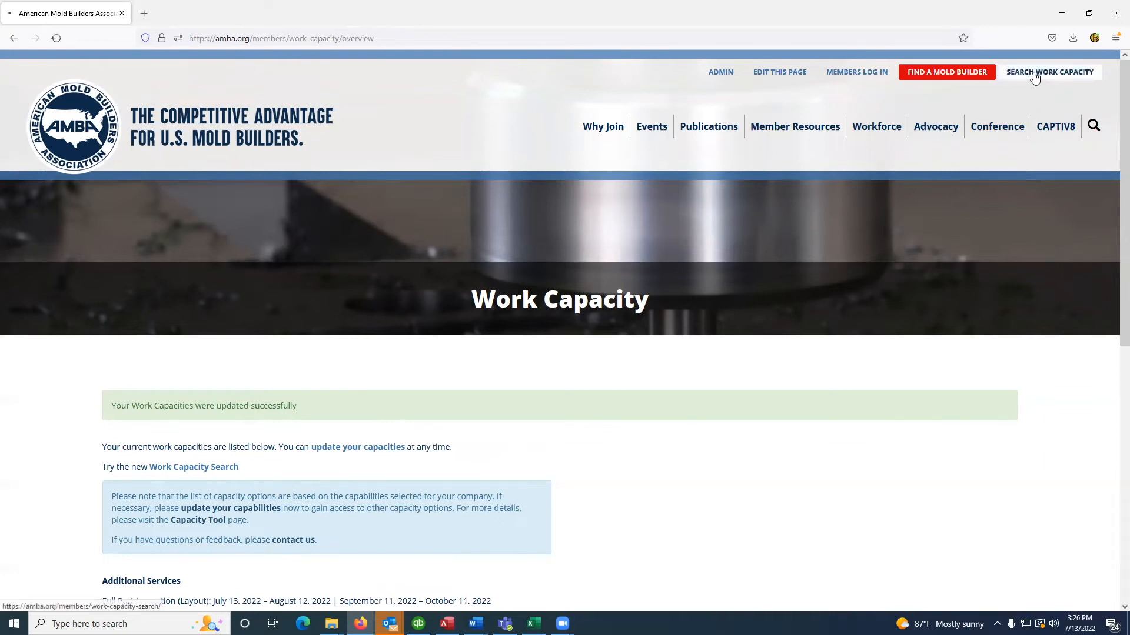
left_click(1048, 72)
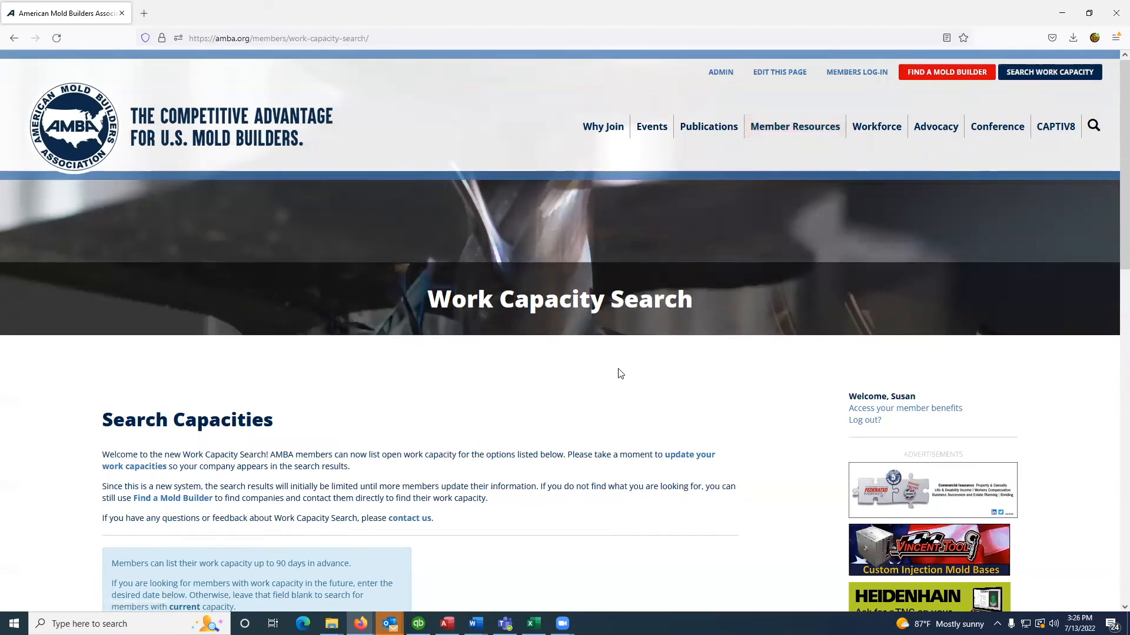
mouse_move(591, 382)
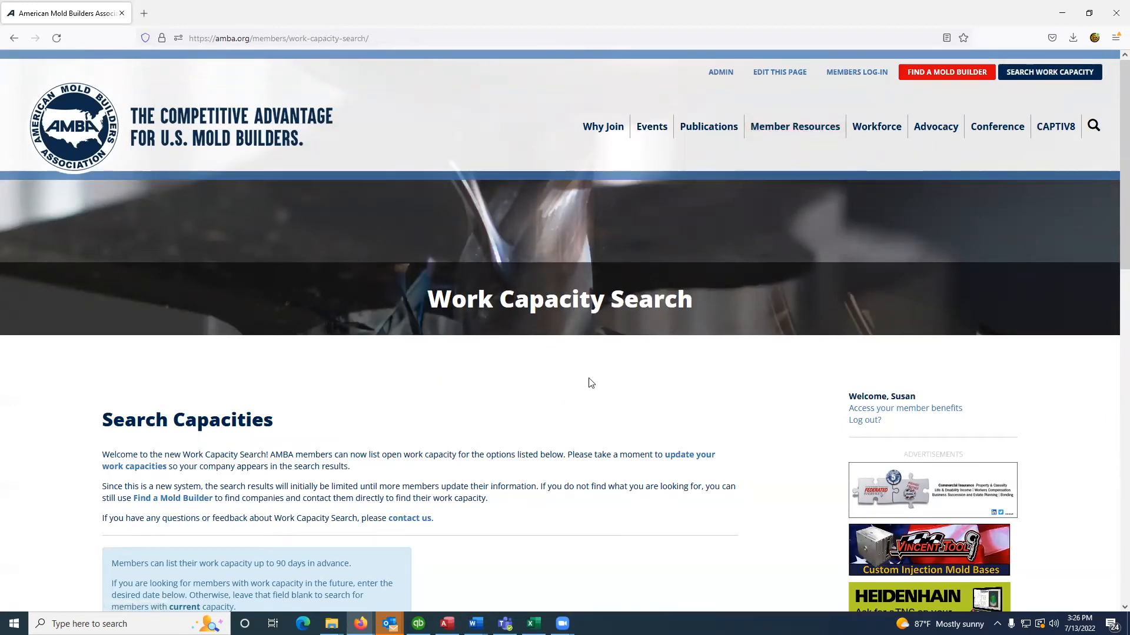
Step: Filter the work capacity search by Indiana and run it, returning one AMBA match
scroll("down", 3)
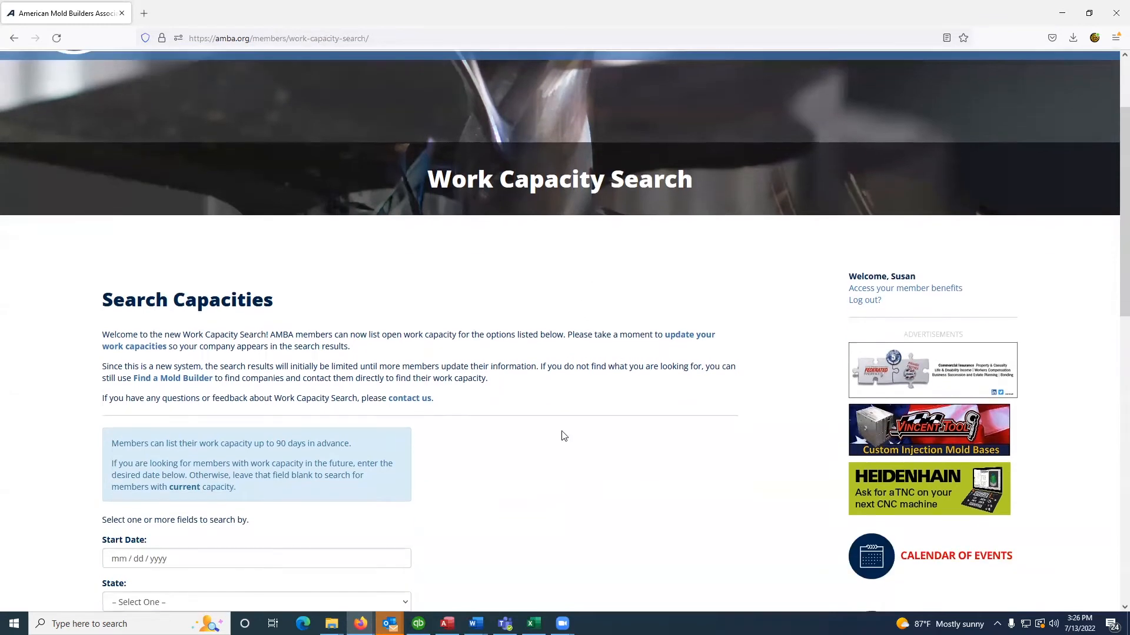
scroll("down", 3)
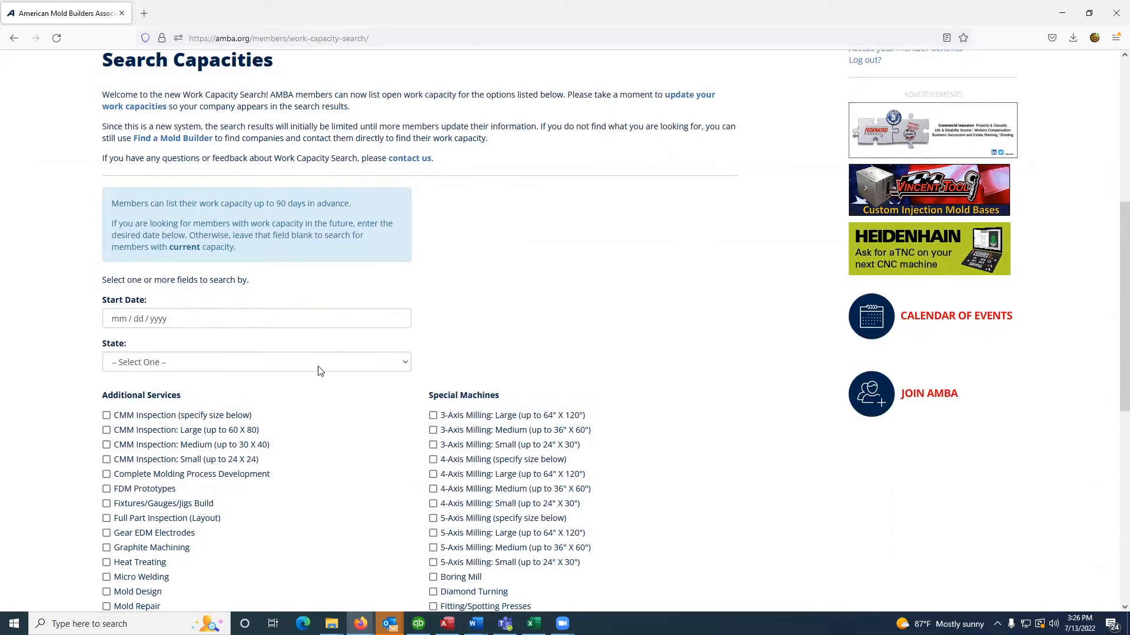
scroll("down", 3)
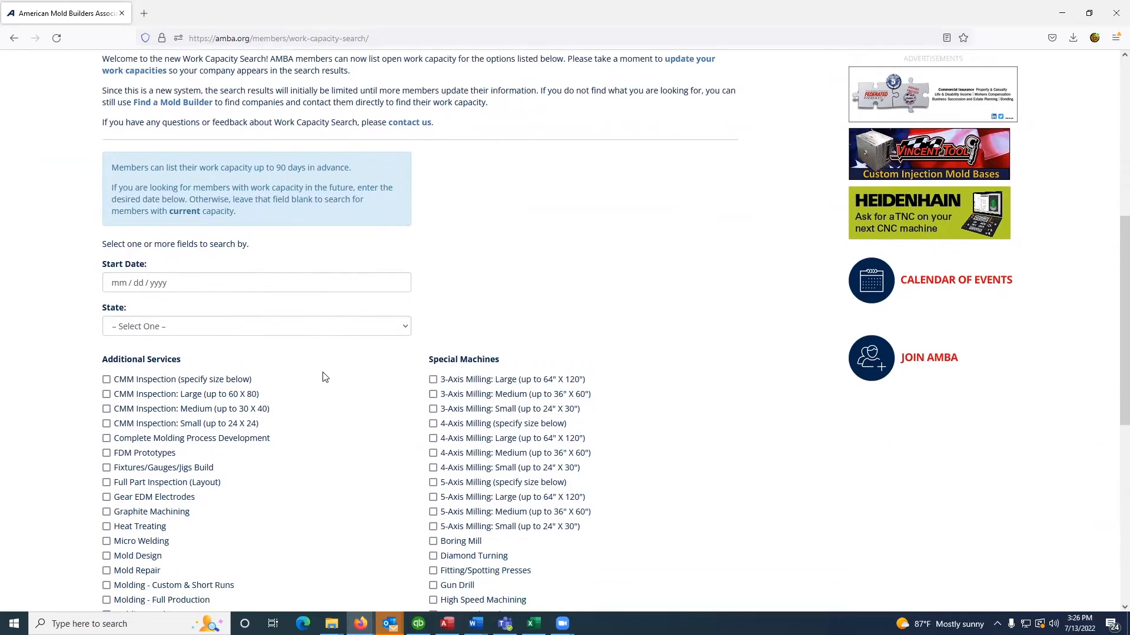
scroll("down", 3)
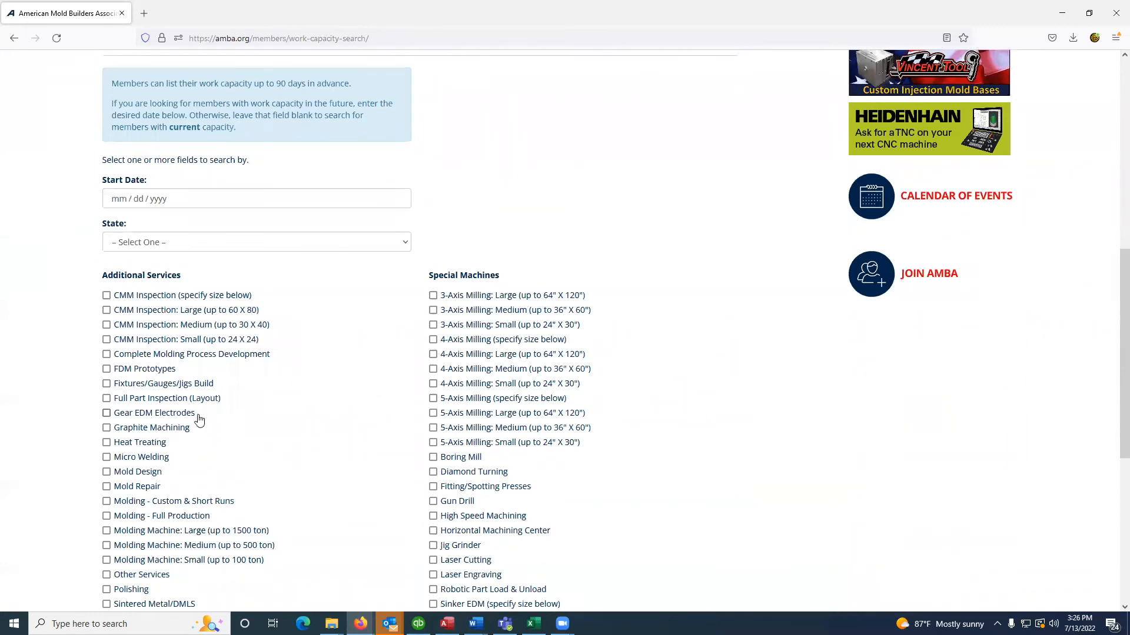
mouse_move(512, 416)
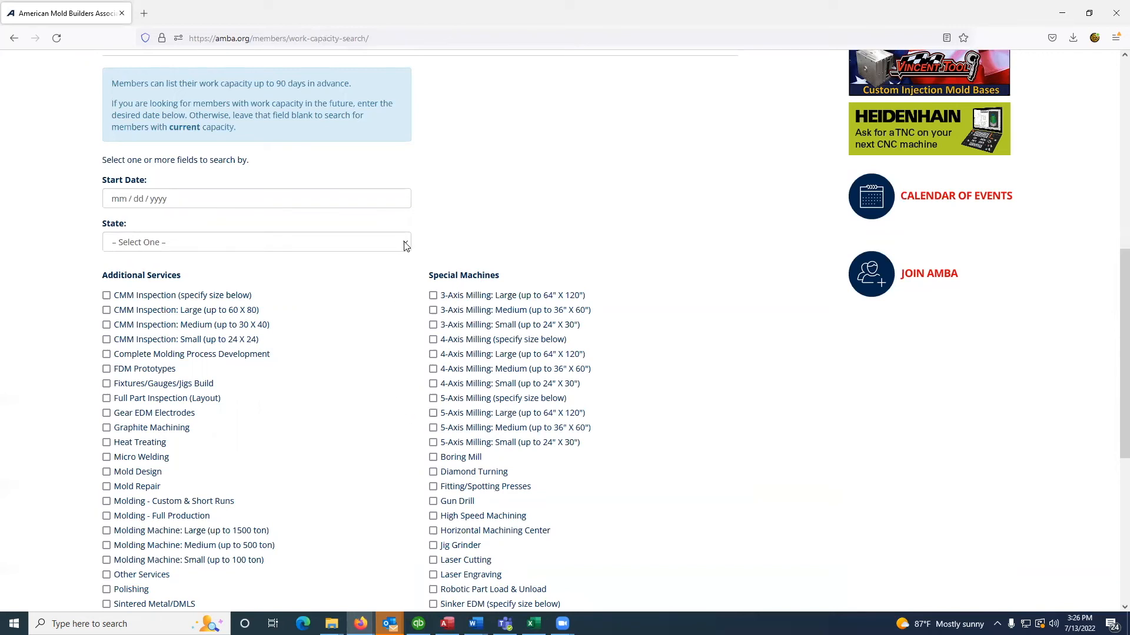
left_click(256, 242)
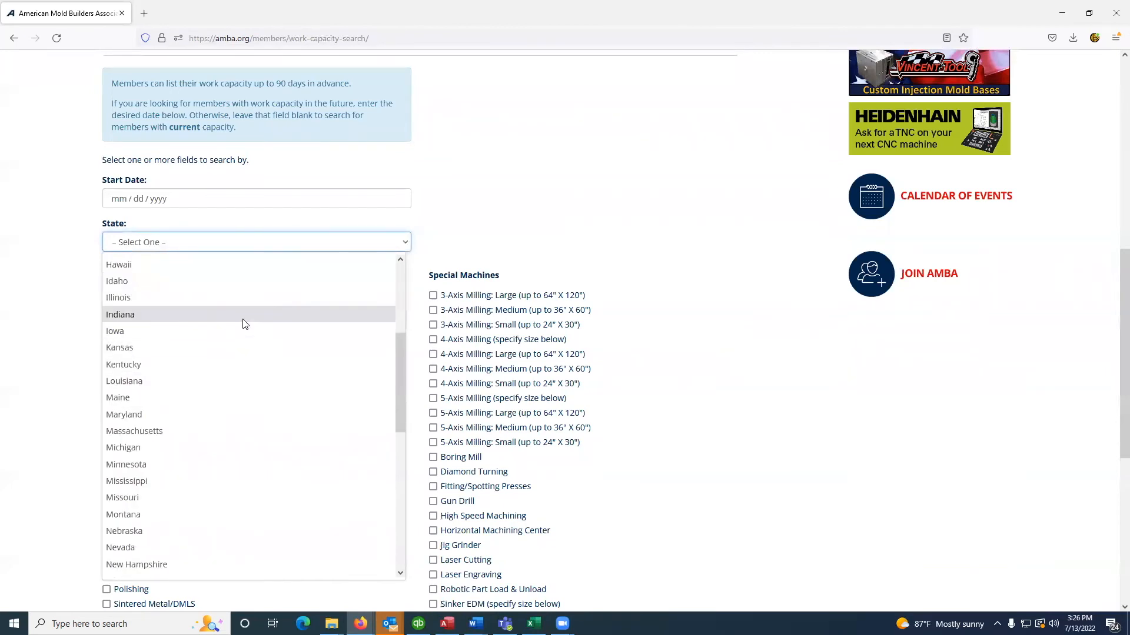
scroll("down", 3)
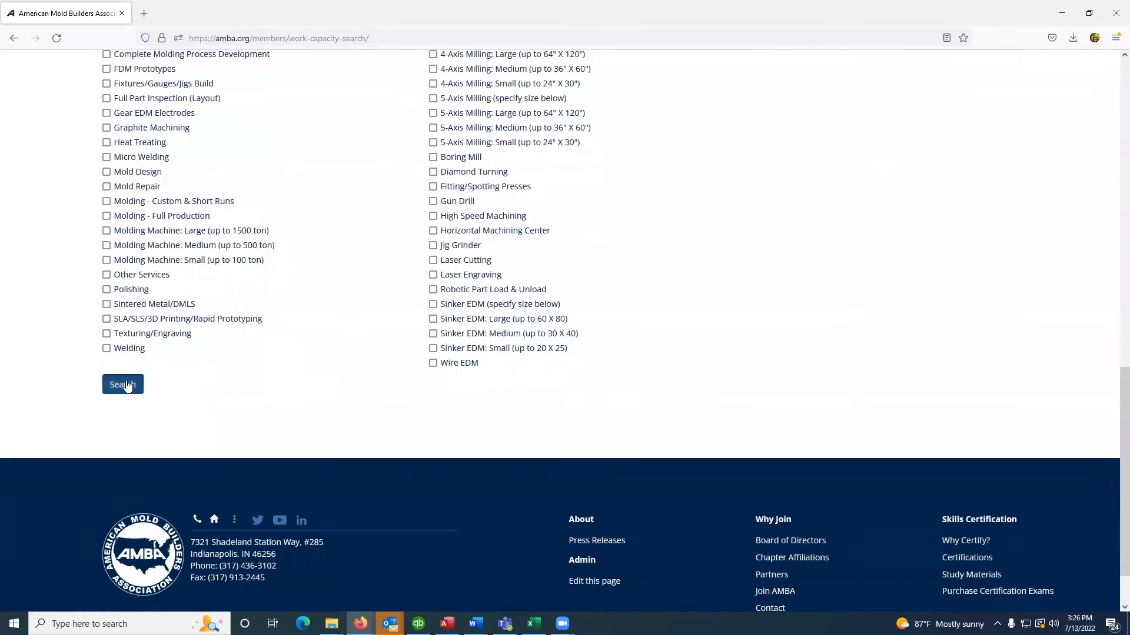
left_click(122, 383)
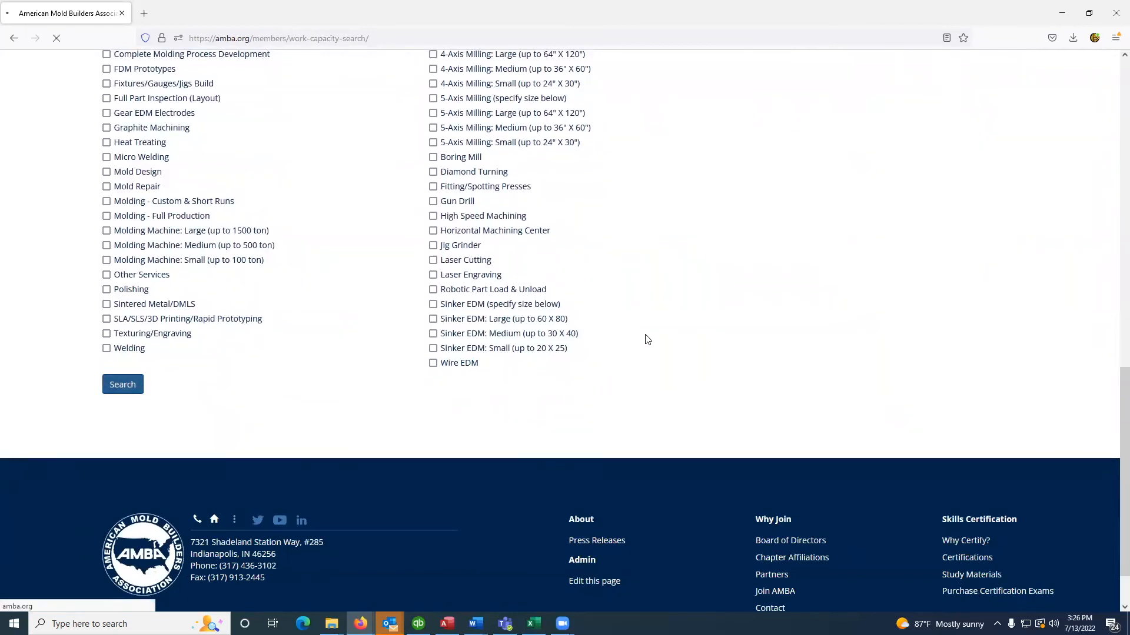
left_click(122, 383)
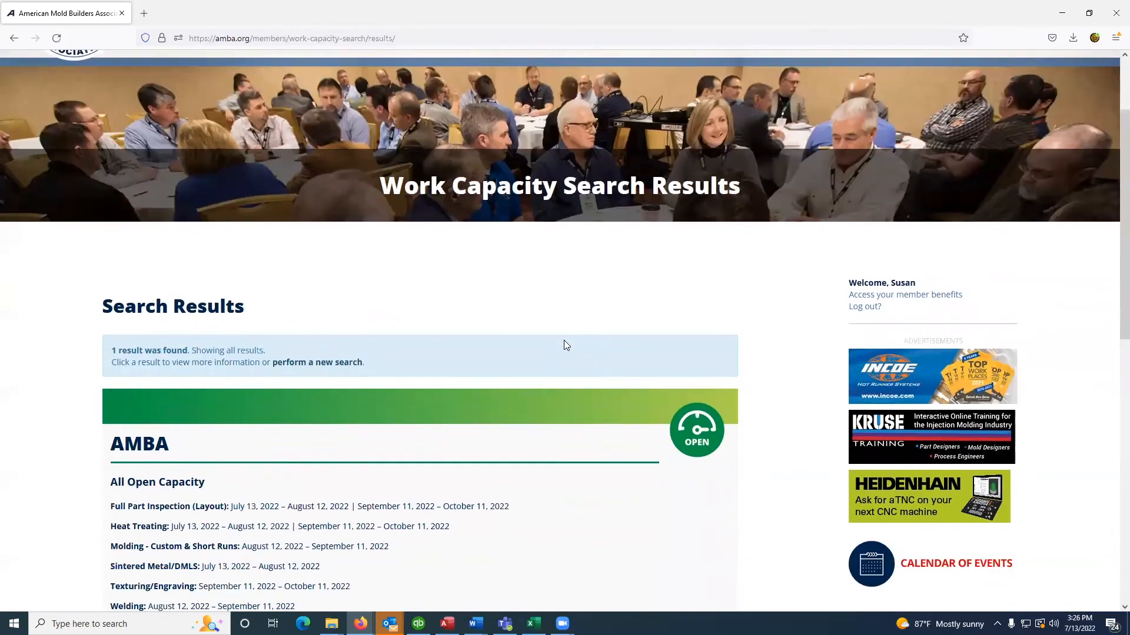
Step: Scroll through the AMBA result's open capacity dates, Indianapolis contact details and capabilities summary
scroll("down", 3)
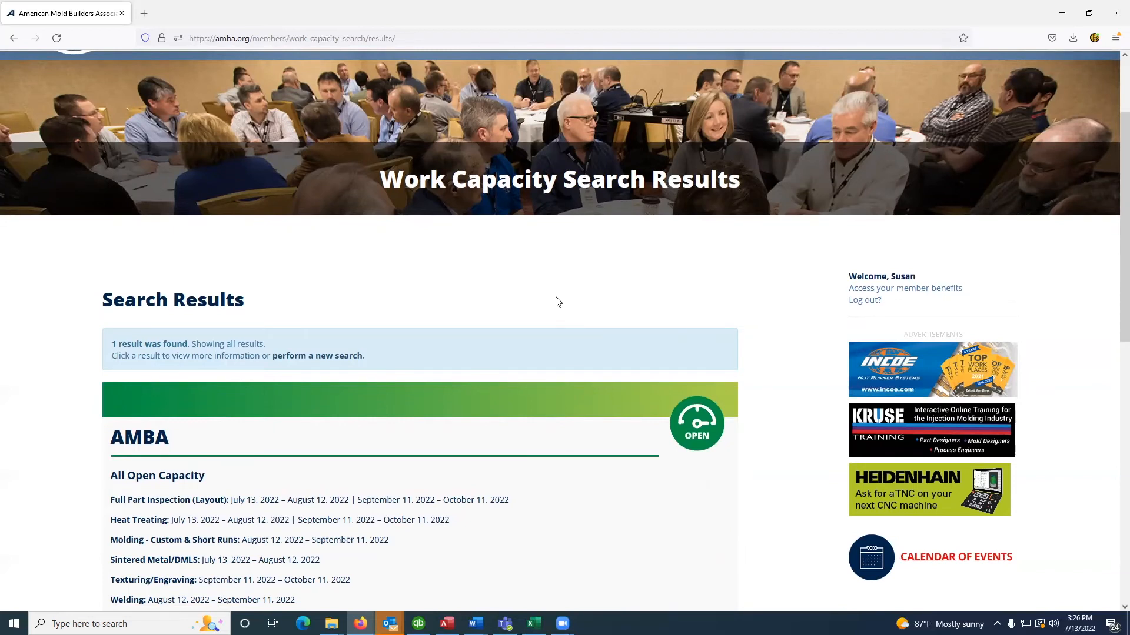
scroll("down", 3)
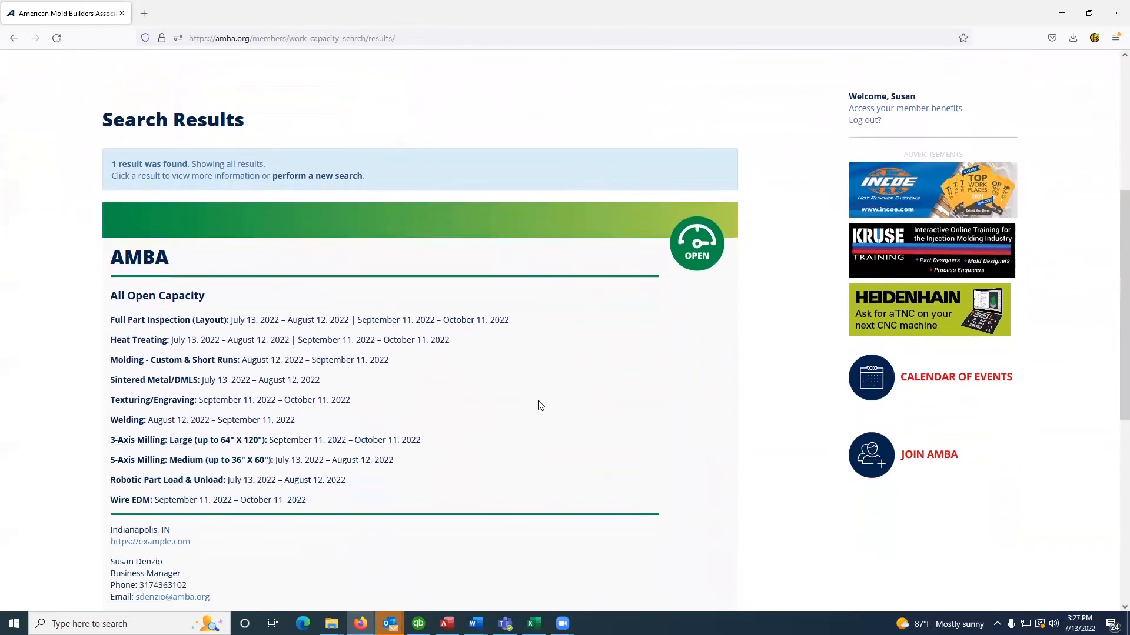
mouse_move(587, 385)
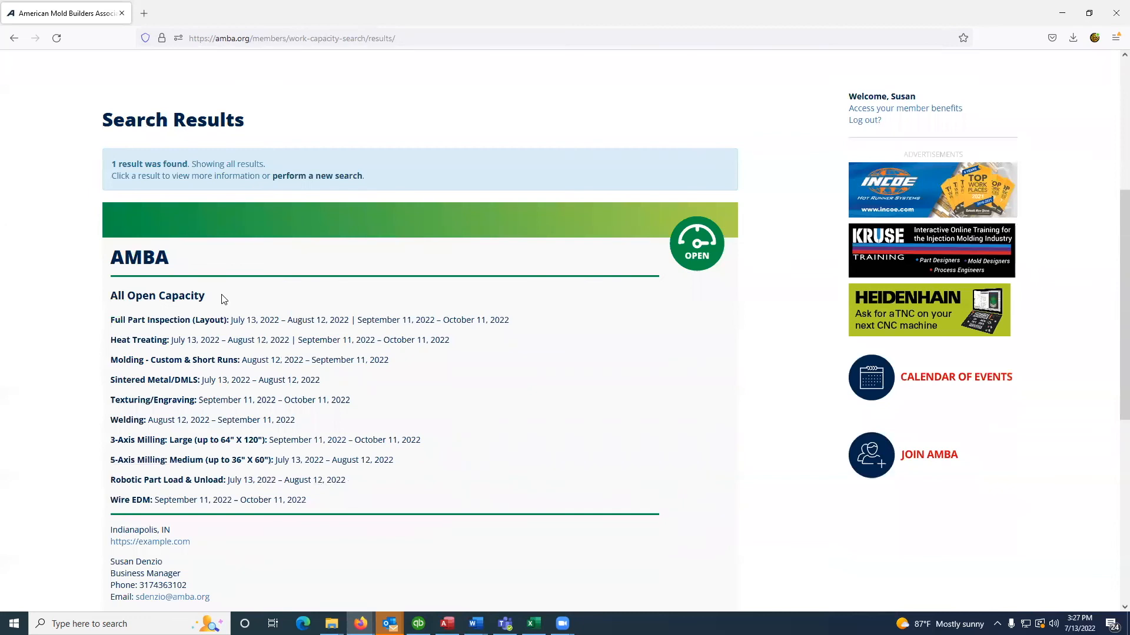
mouse_move(449, 434)
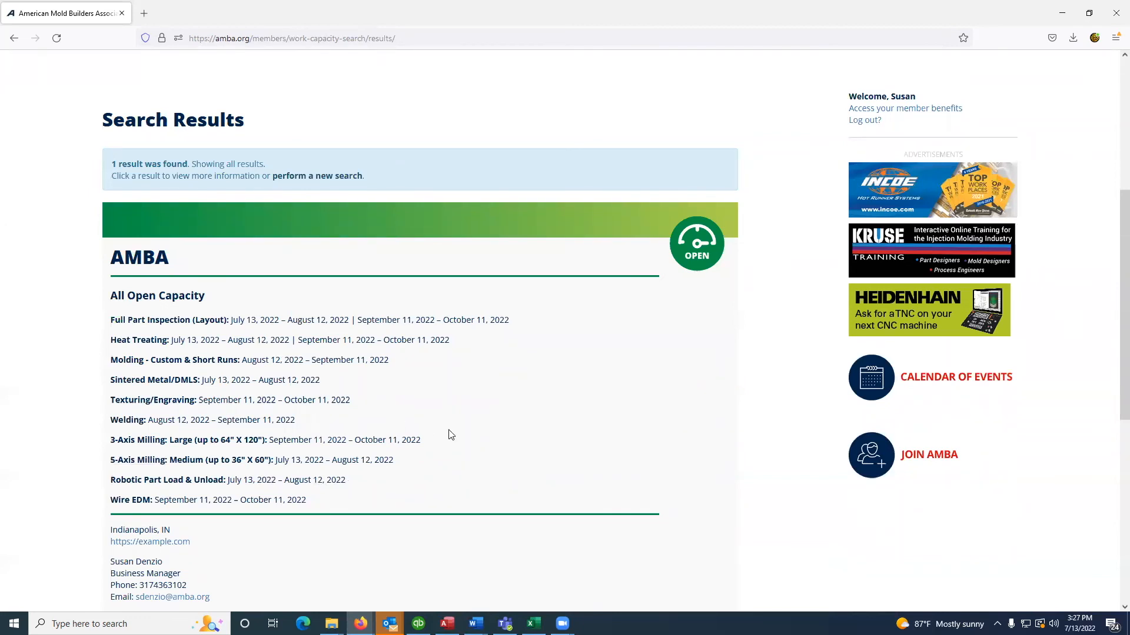
scroll("down", 3)
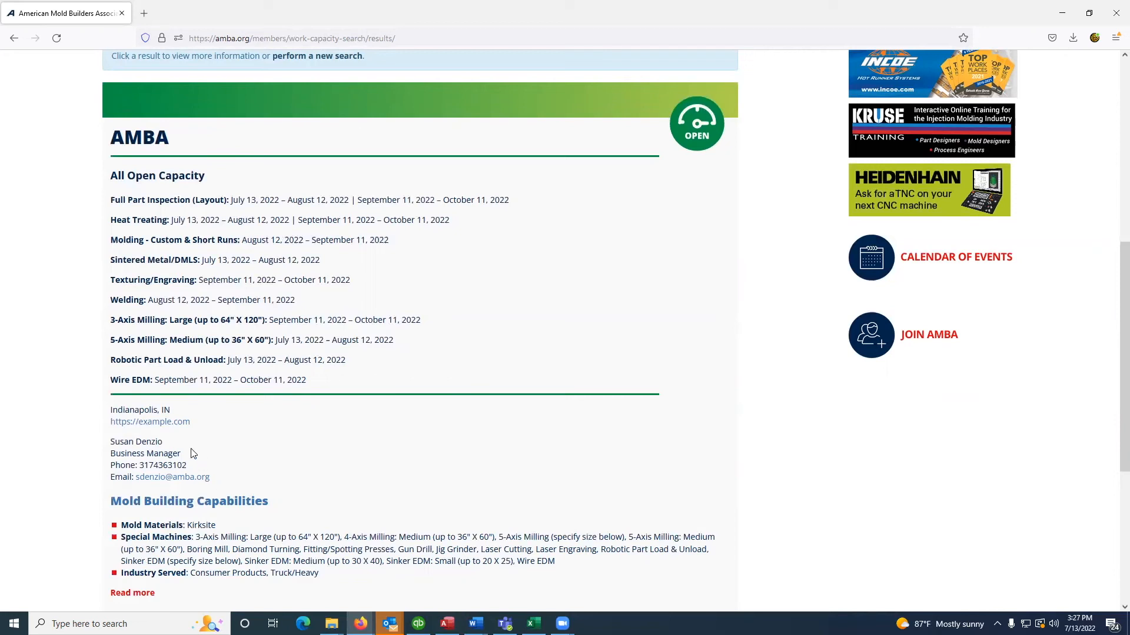
mouse_move(172, 476)
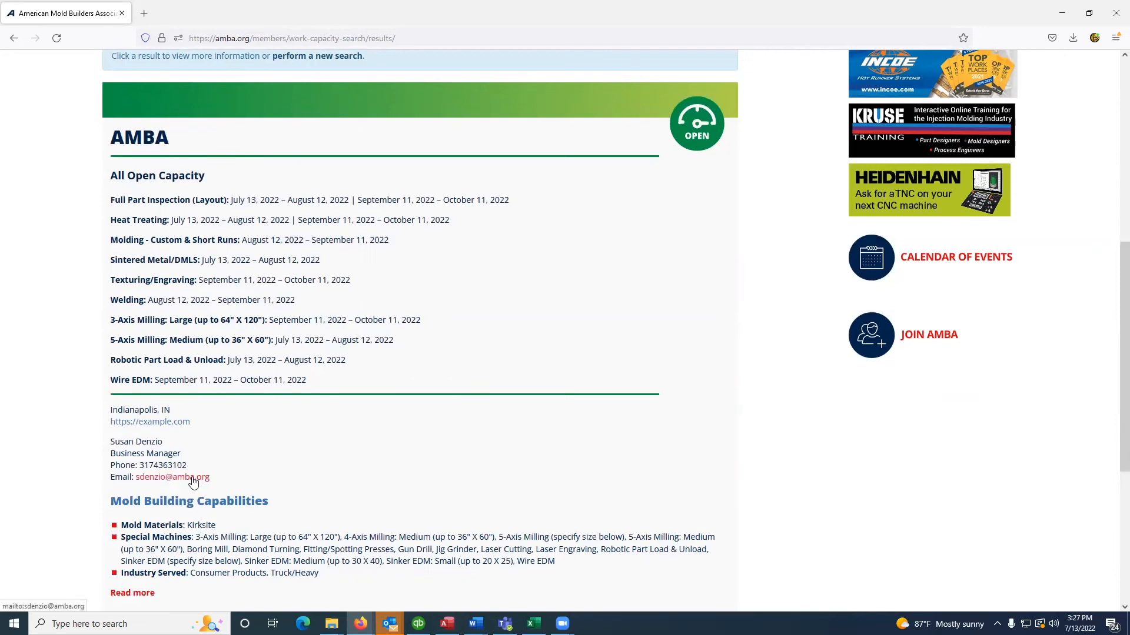
scroll("down", 3)
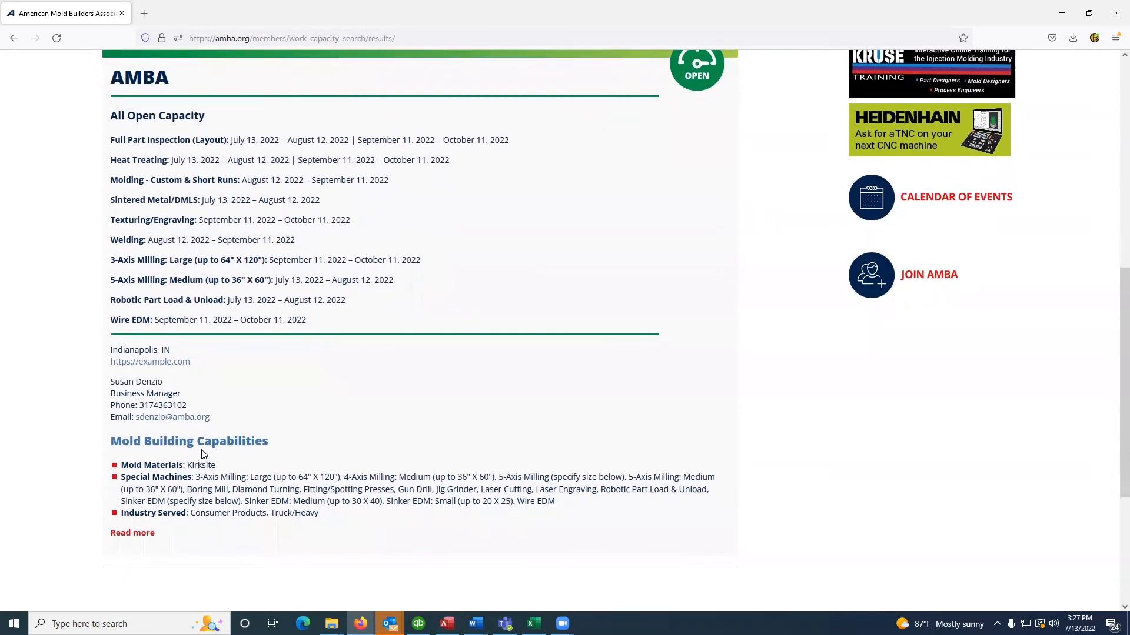
mouse_move(287, 451)
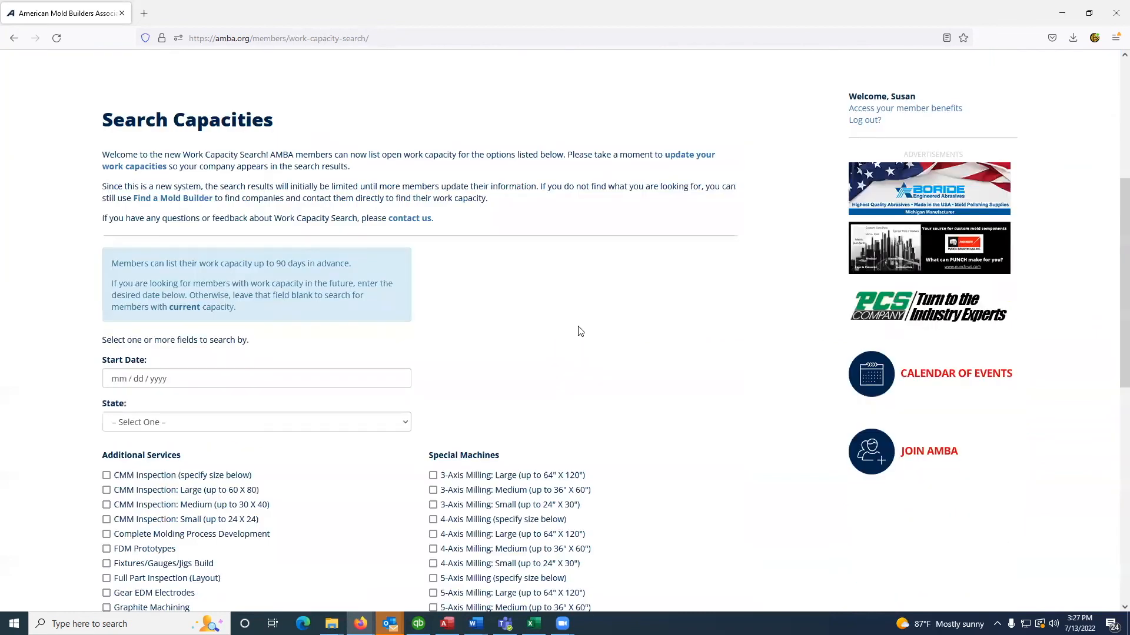
scroll("down", 3)
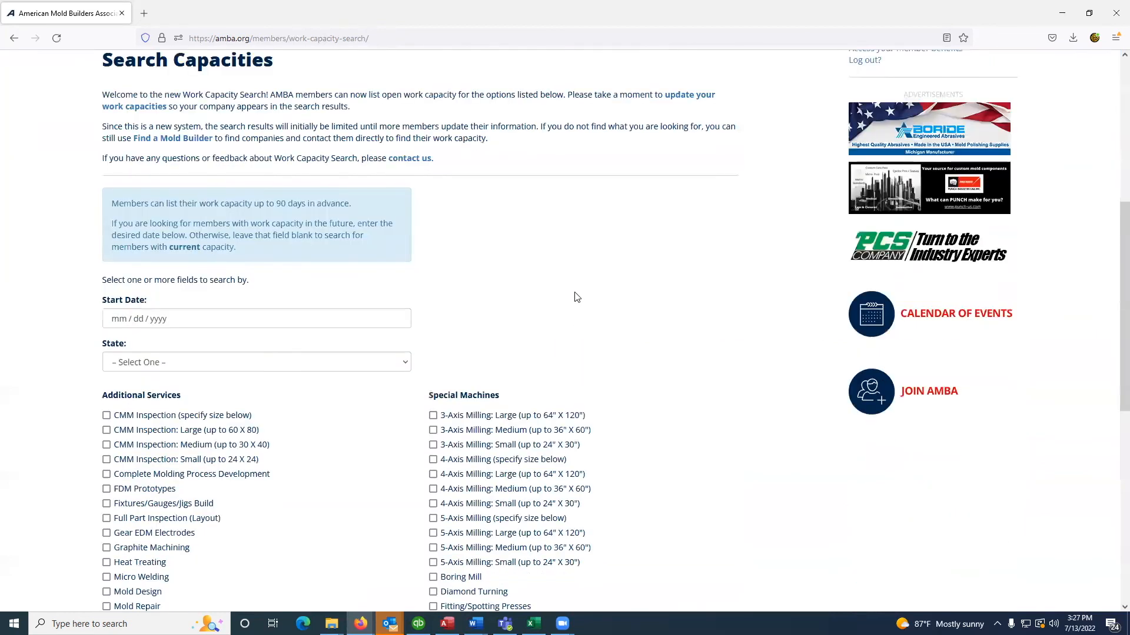
mouse_move(518, 295)
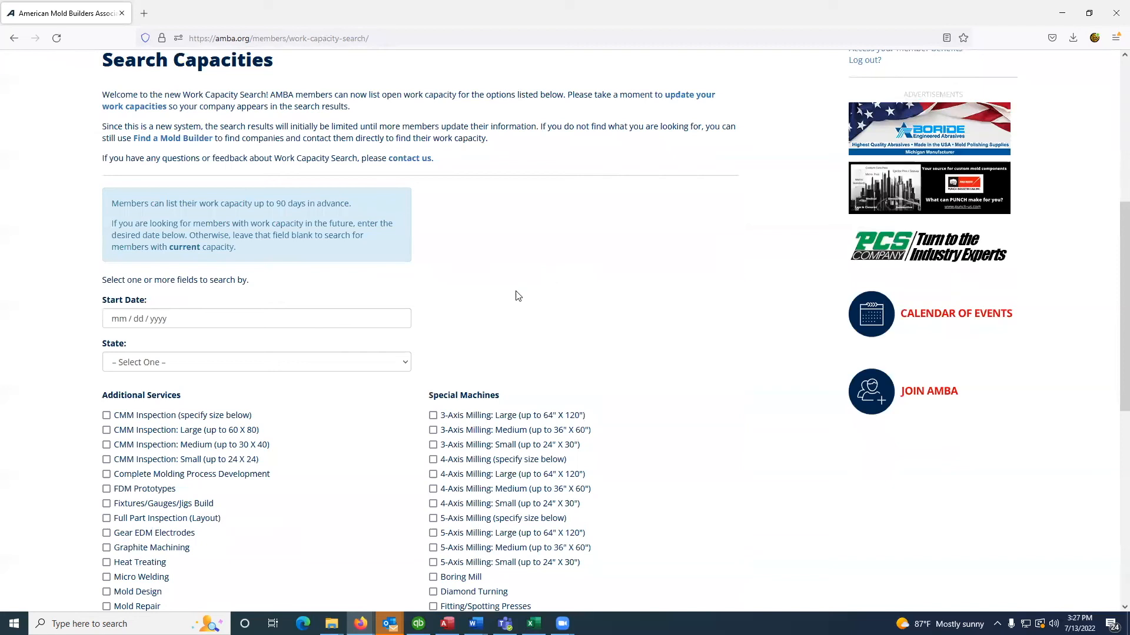
mouse_move(514, 299)
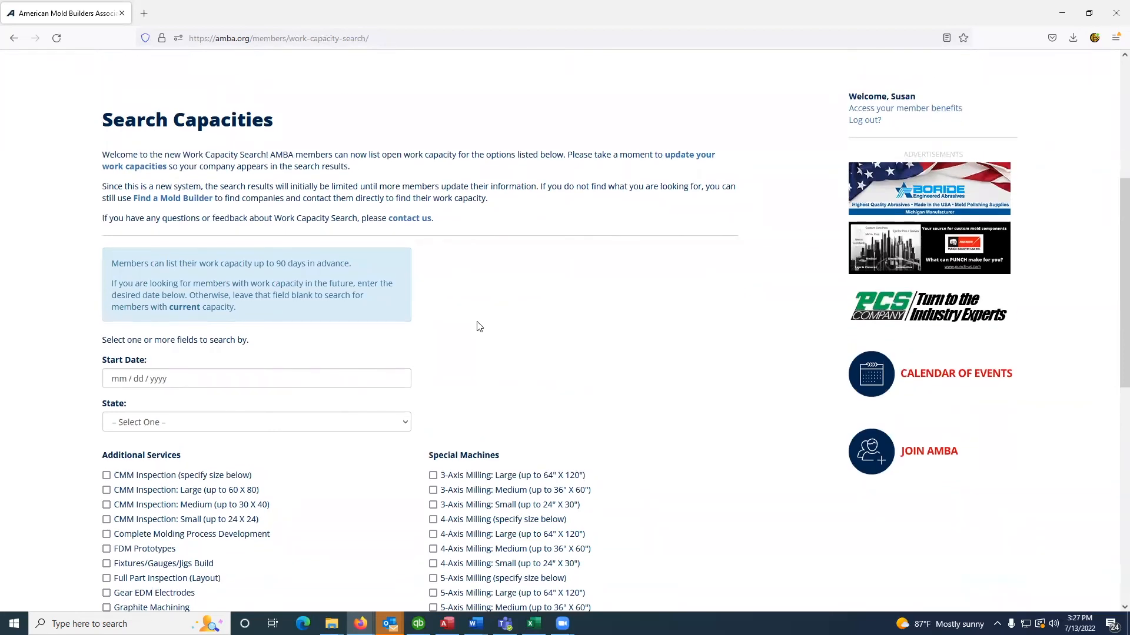
mouse_move(449, 299)
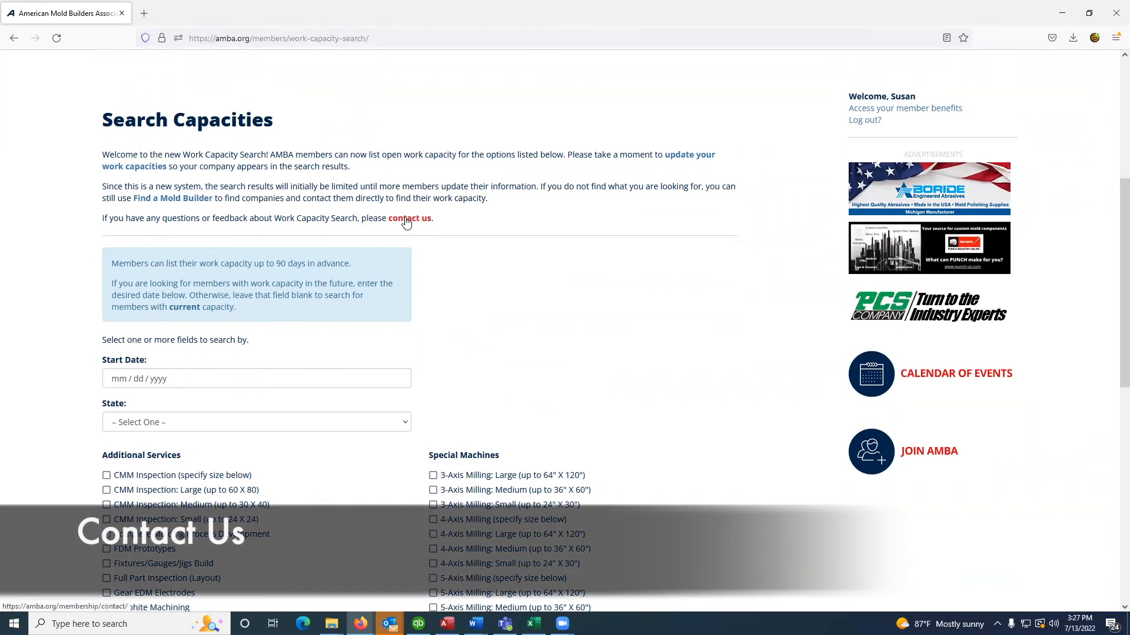
left_click(410, 218)
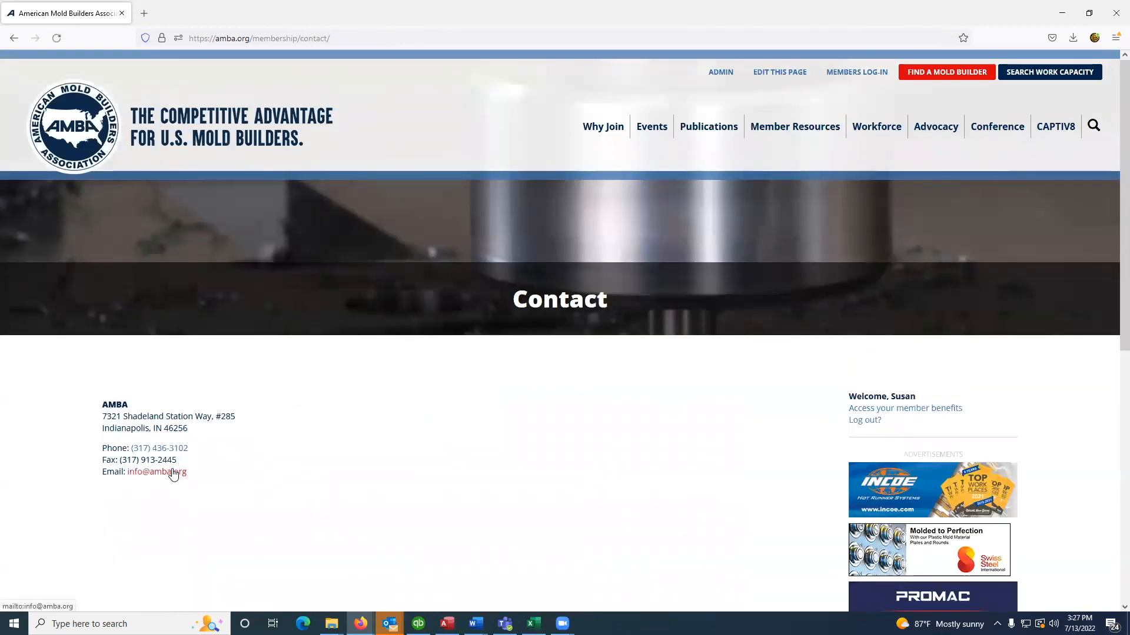
left_click(156, 472)
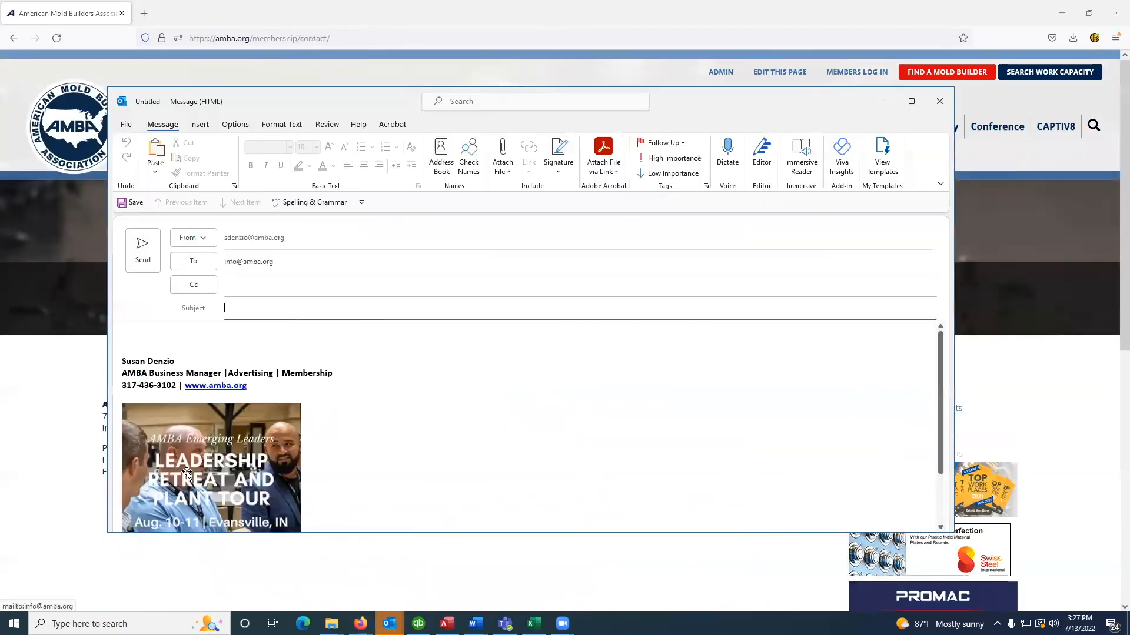